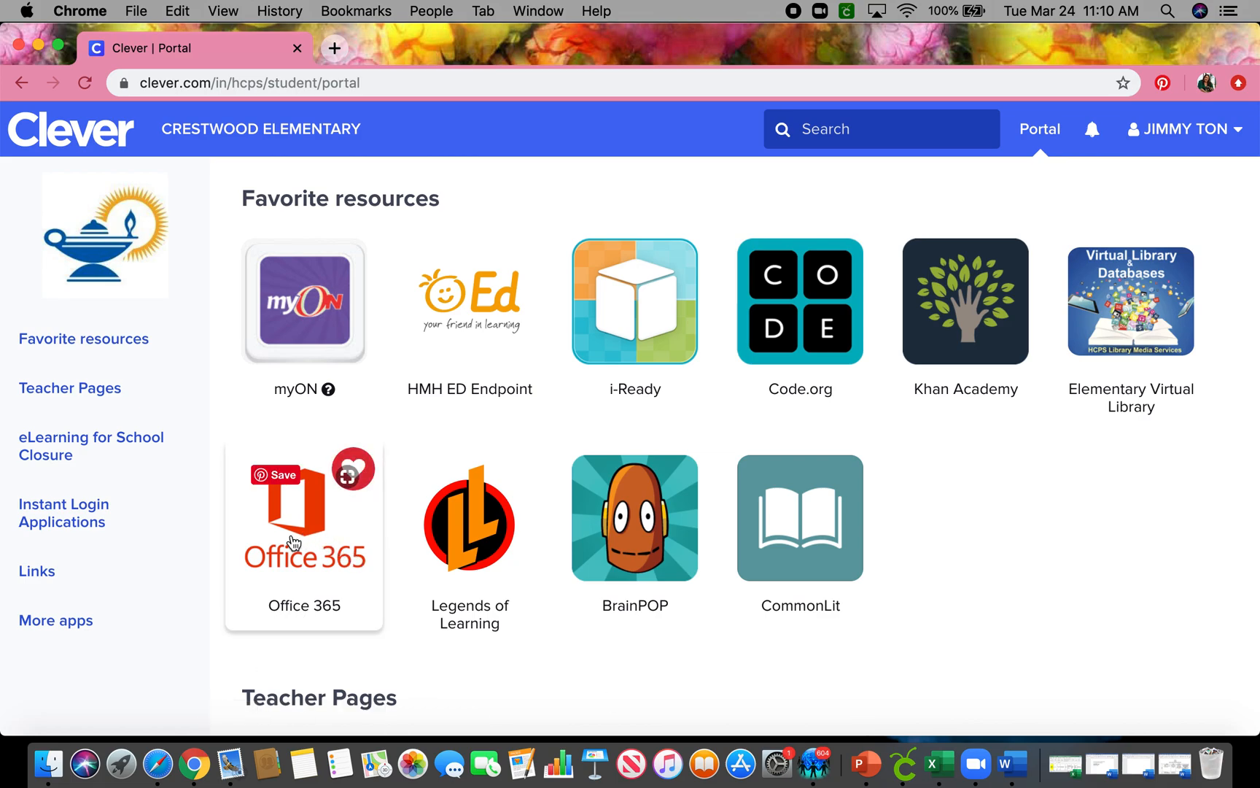
mouse_move(400, 570)
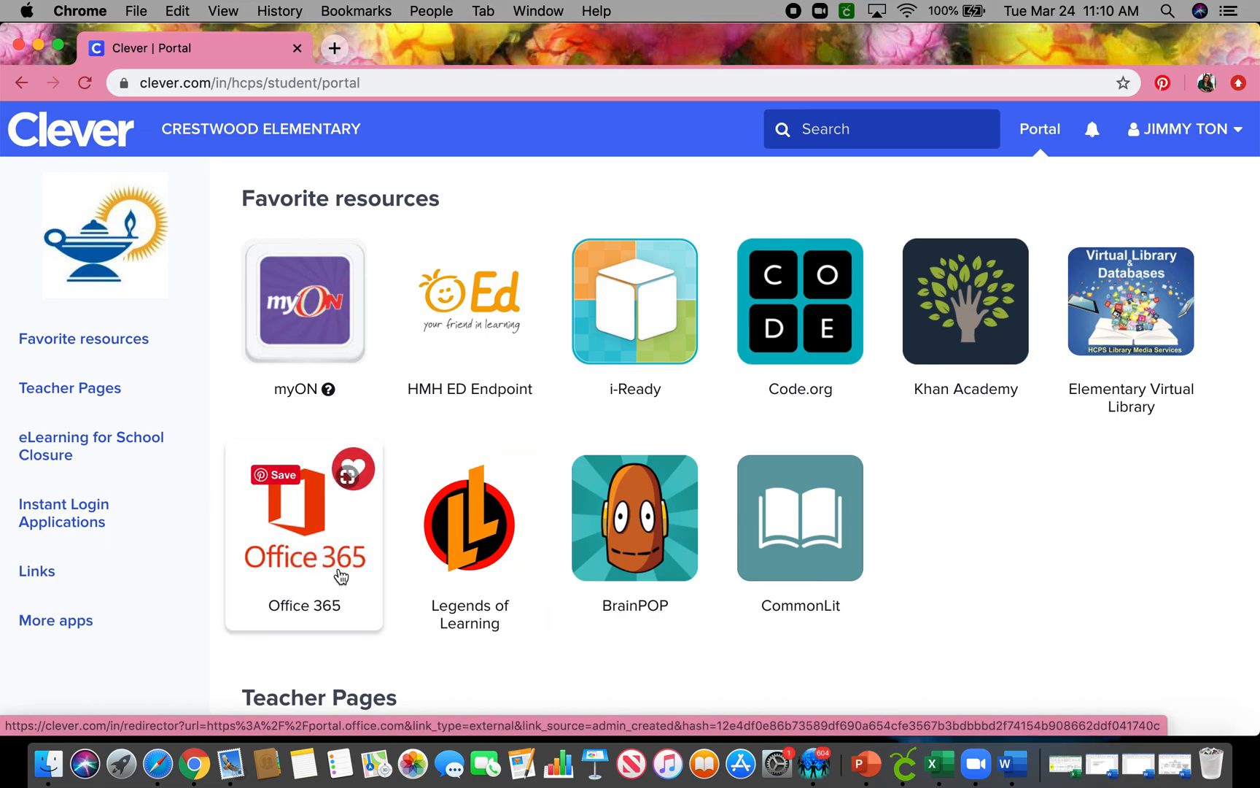
- Choose the listed school account on the Microsoft 'Pick an account' page
scroll("down", 3)
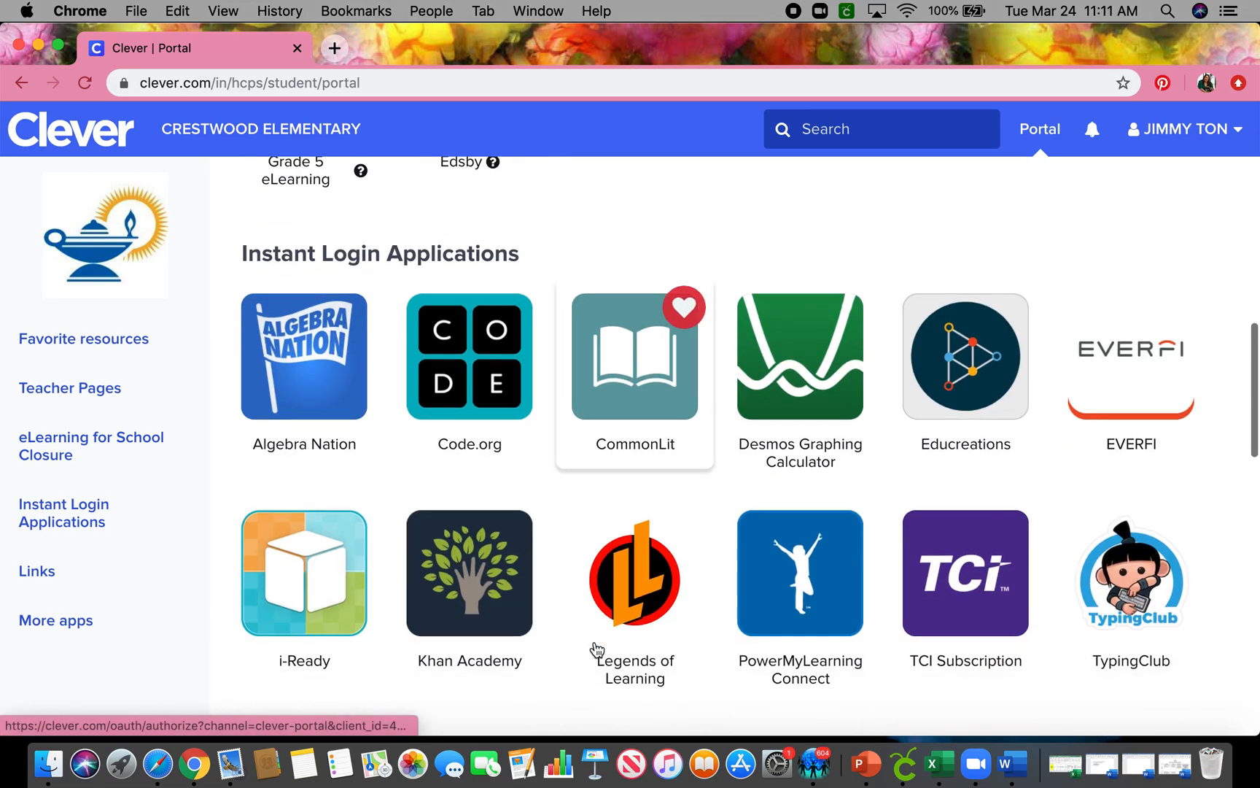
scroll("down", 3)
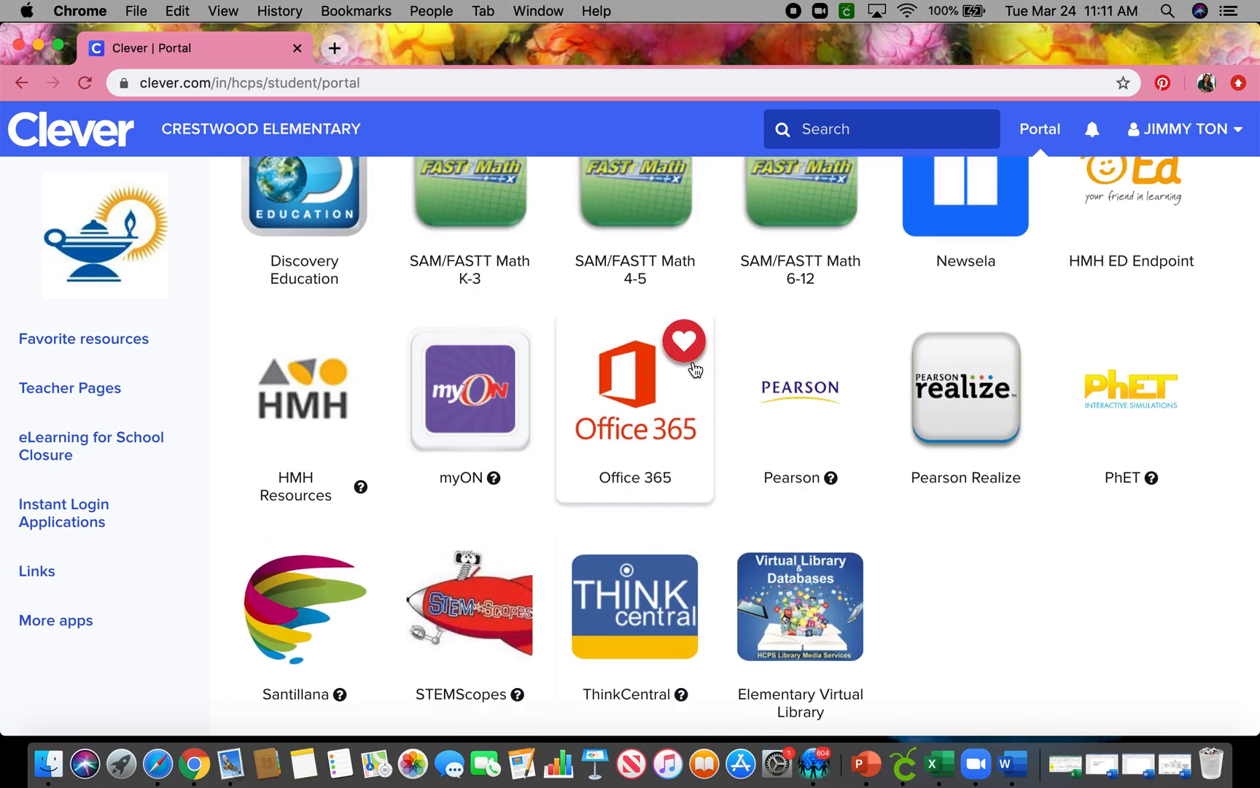
scroll("down", 3)
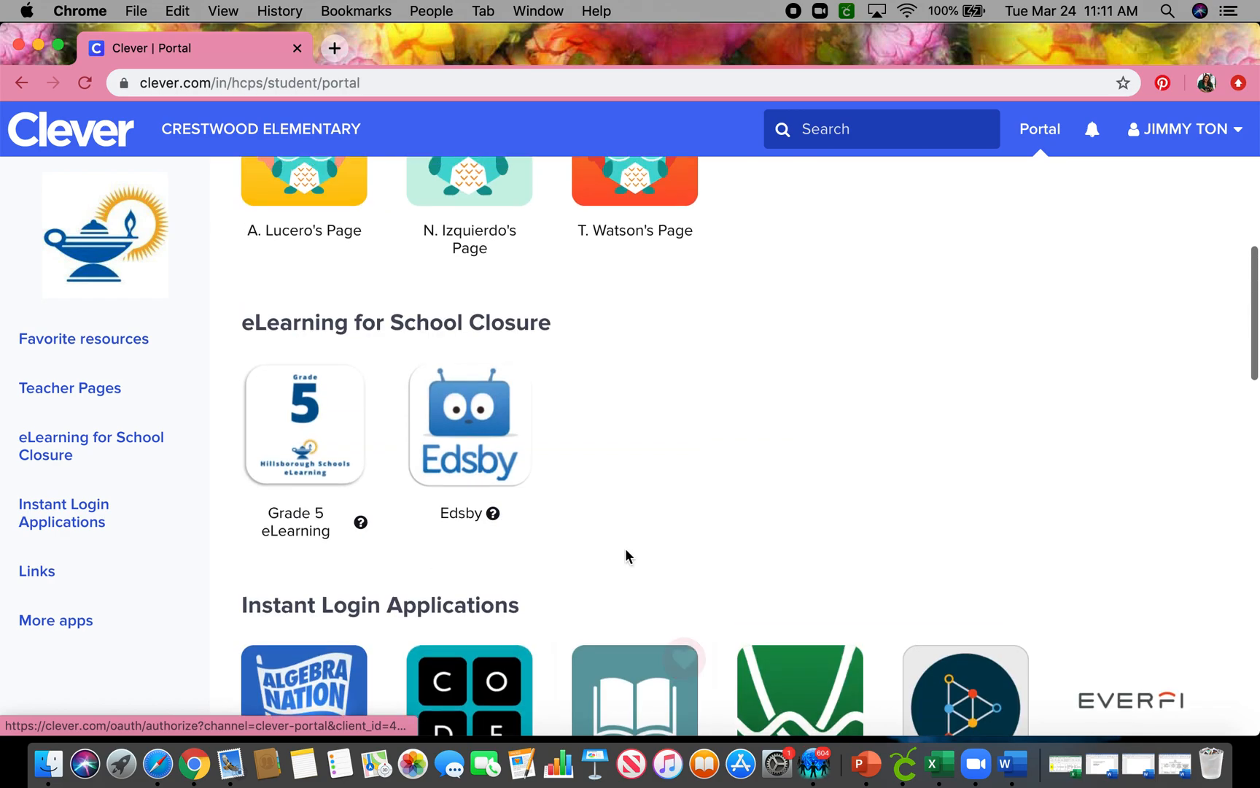
scroll("up", 3)
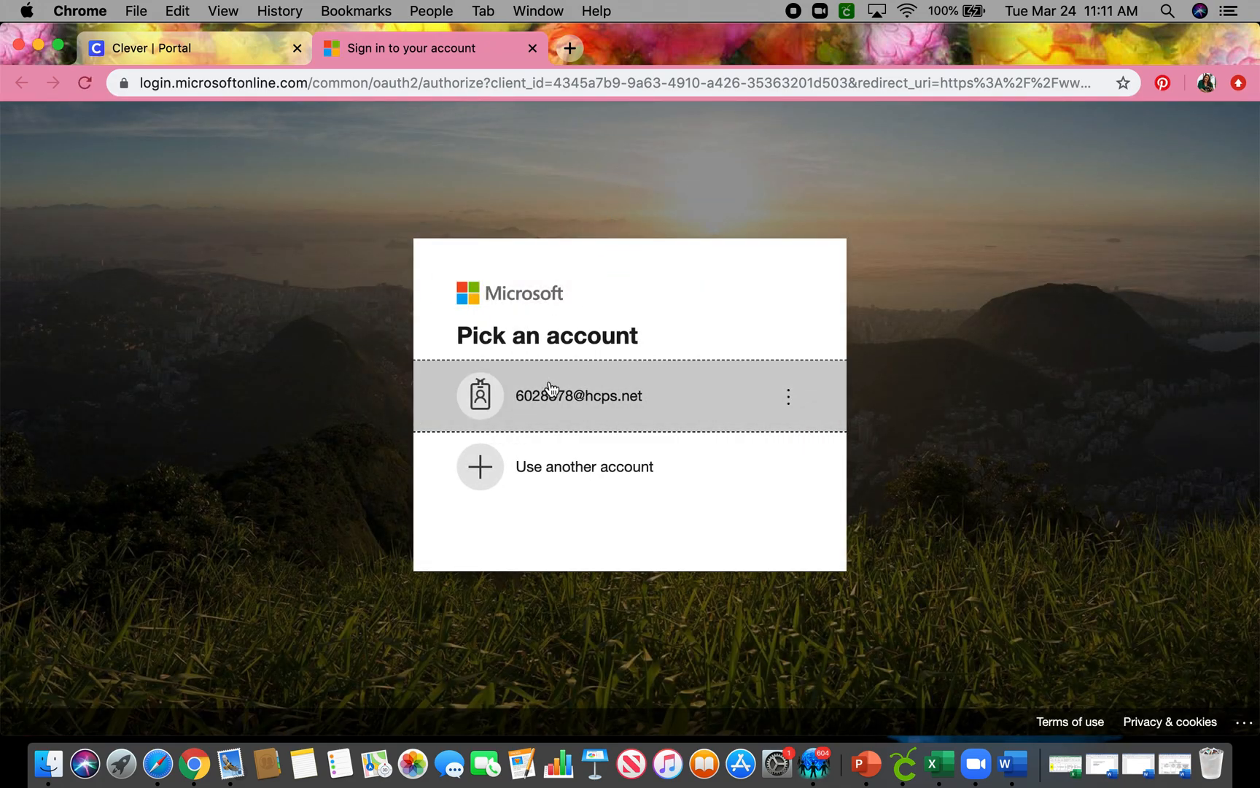
mouse_move(531, 400)
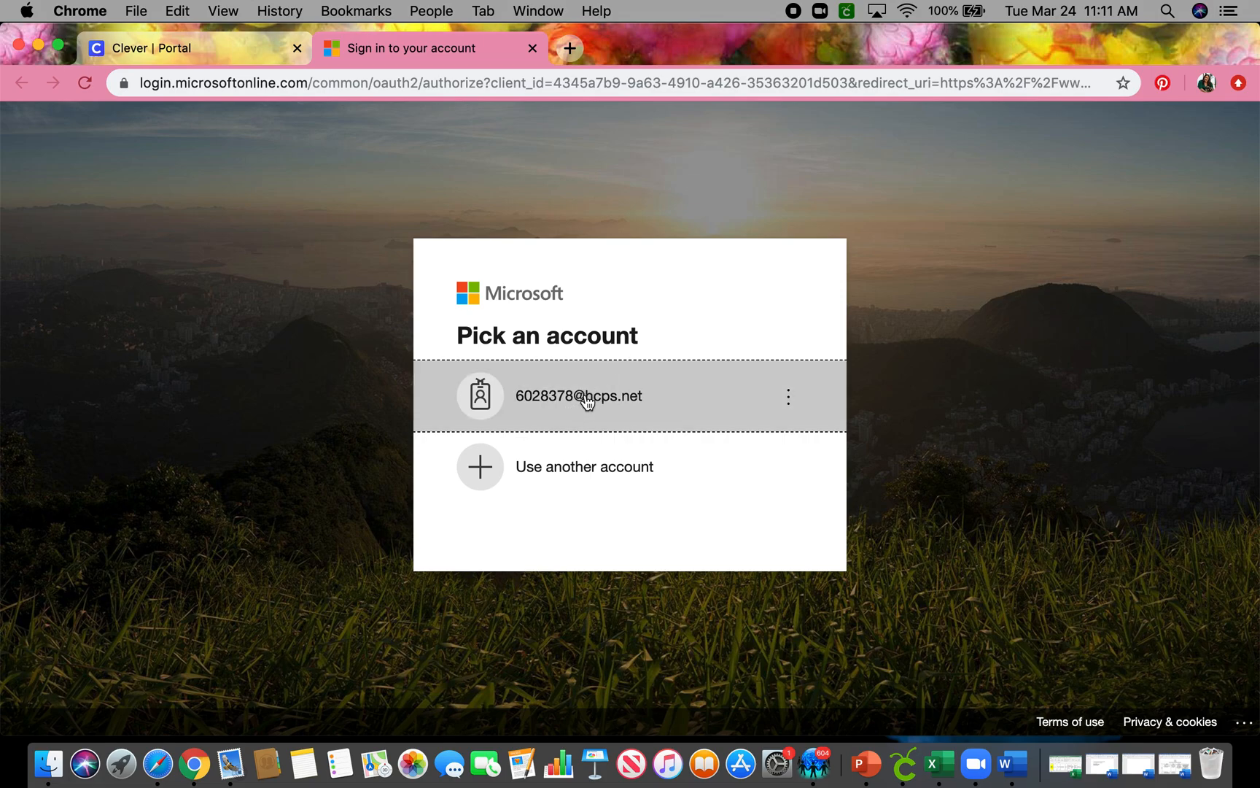
mouse_move(690, 404)
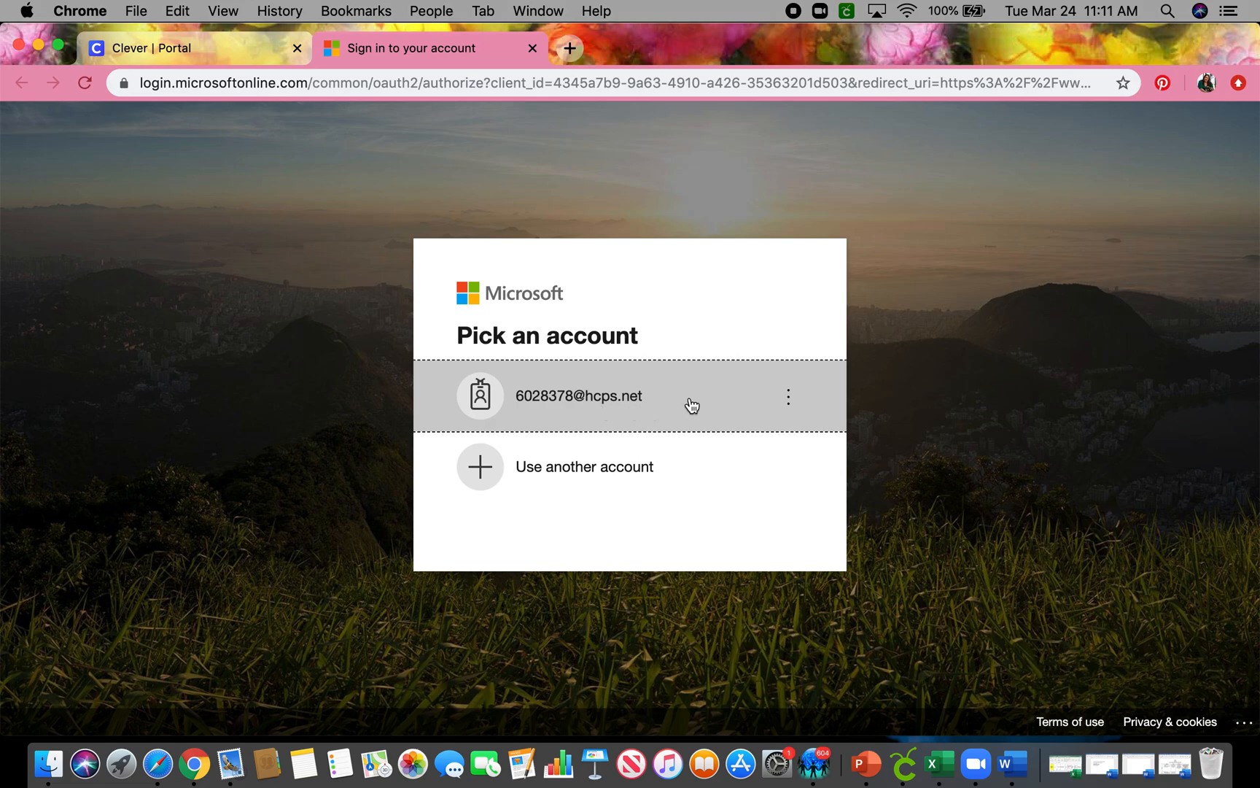
left_click(579, 395)
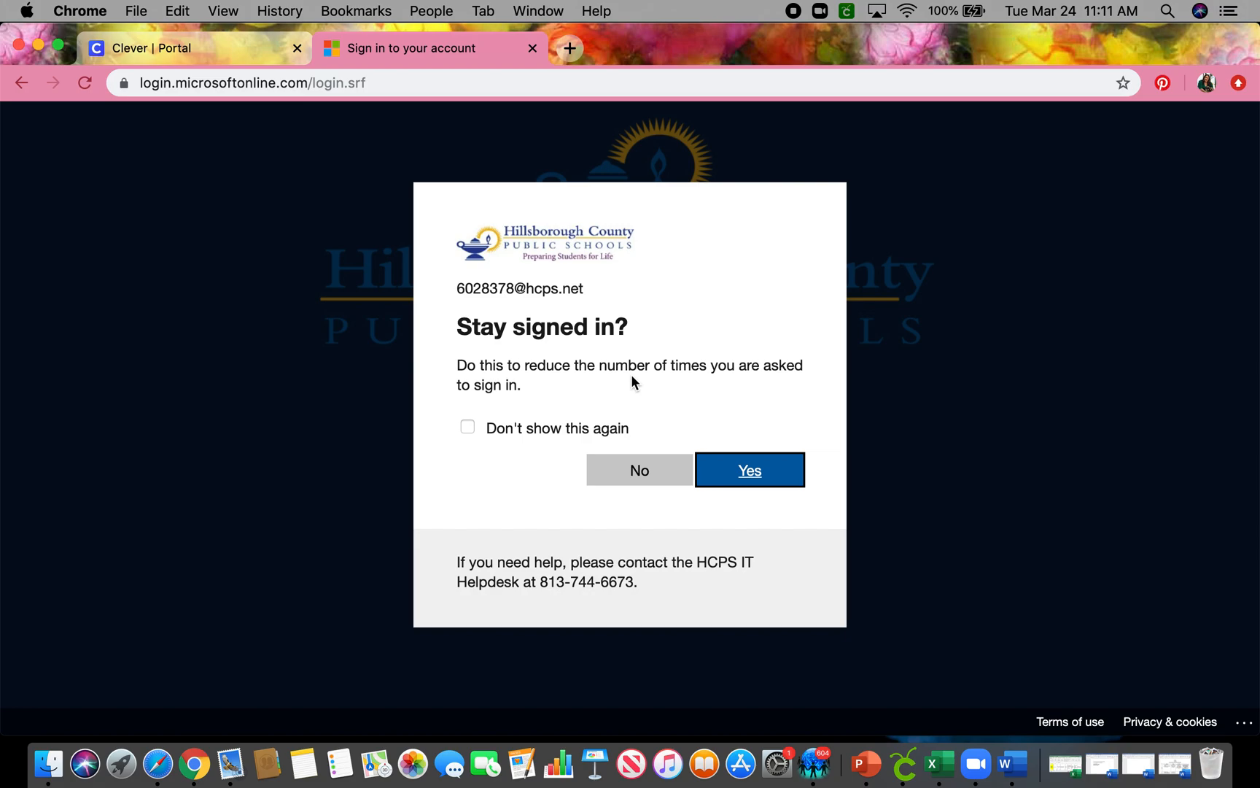
mouse_move(643, 403)
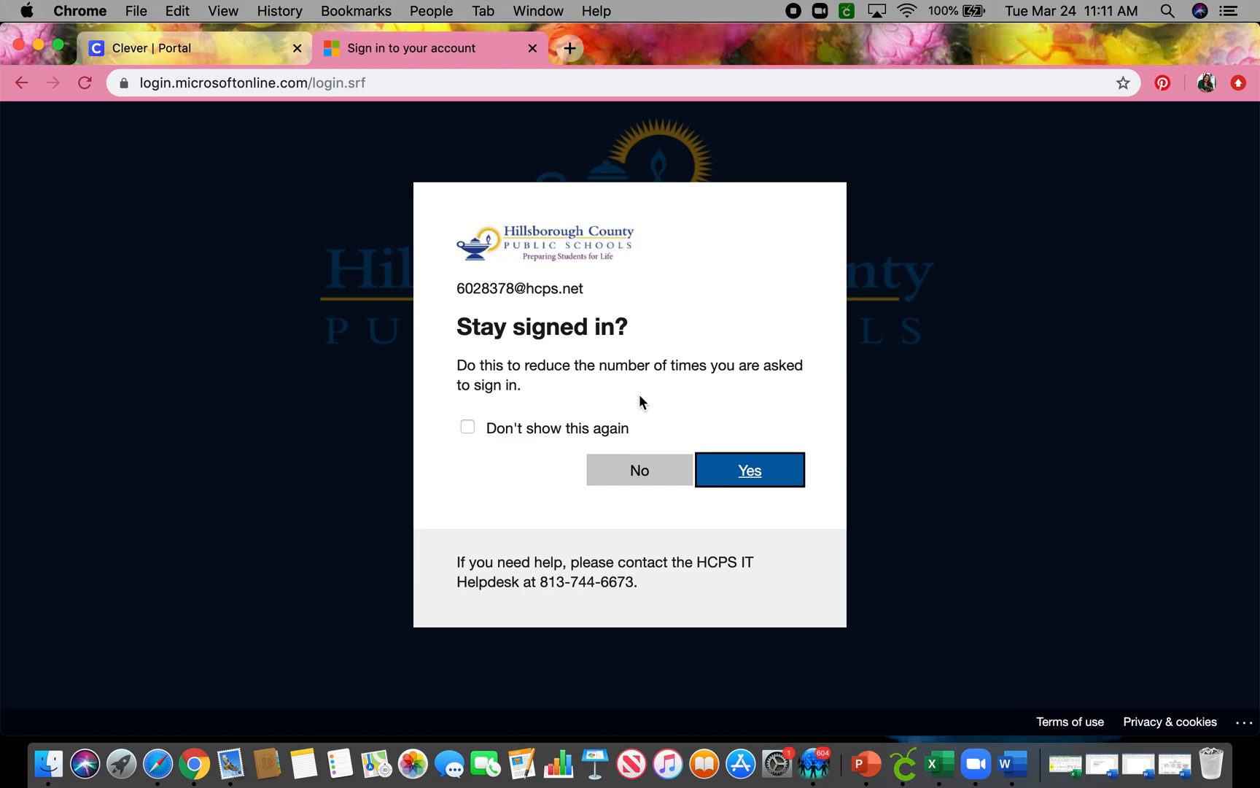
- Answer No to 'Stay signed in?' so the login finishes at the Office 365 home page
left_click(639, 469)
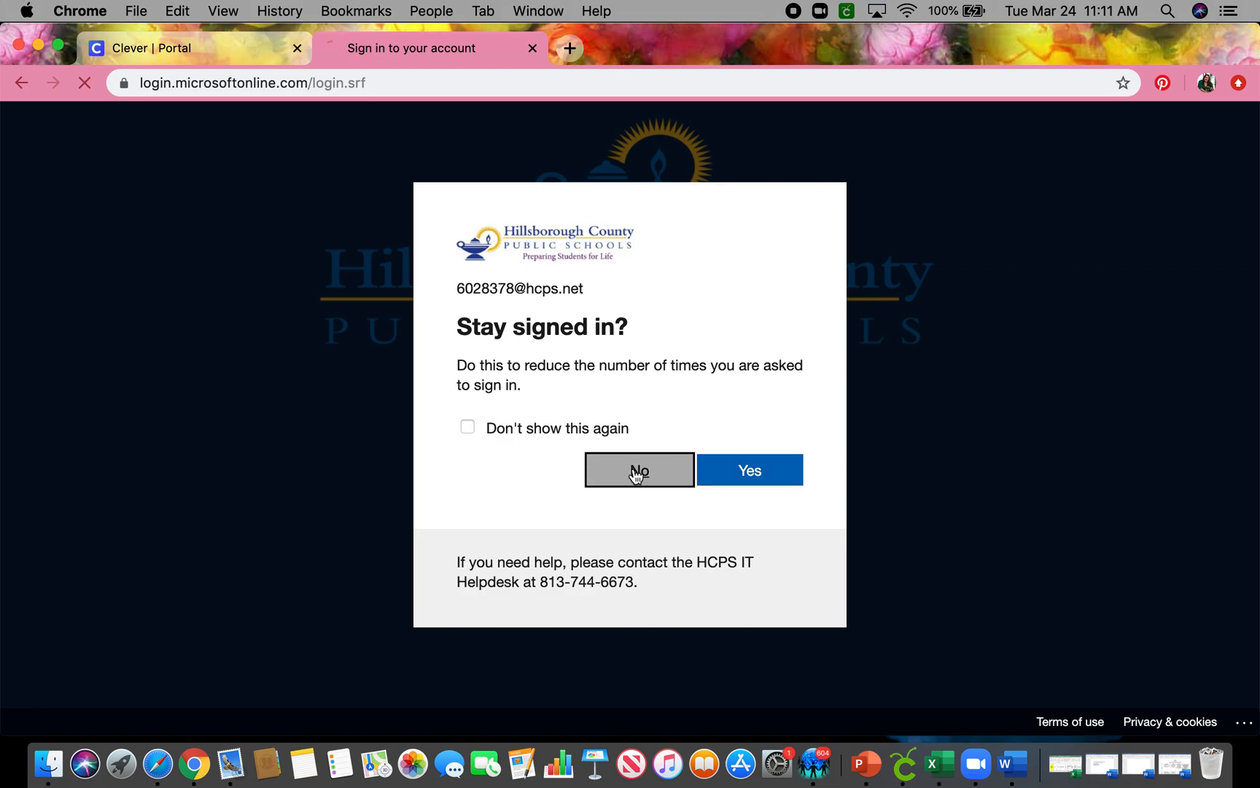
left_click(639, 470)
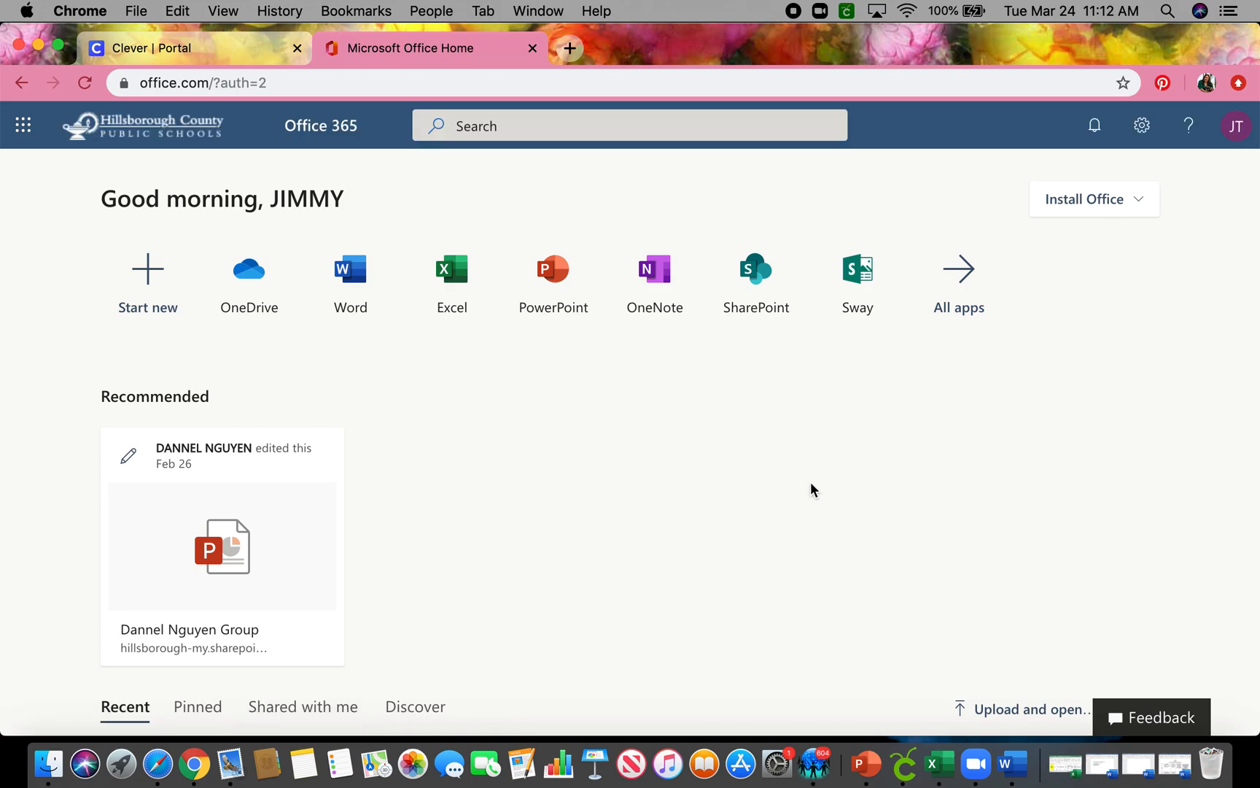
mouse_move(112, 429)
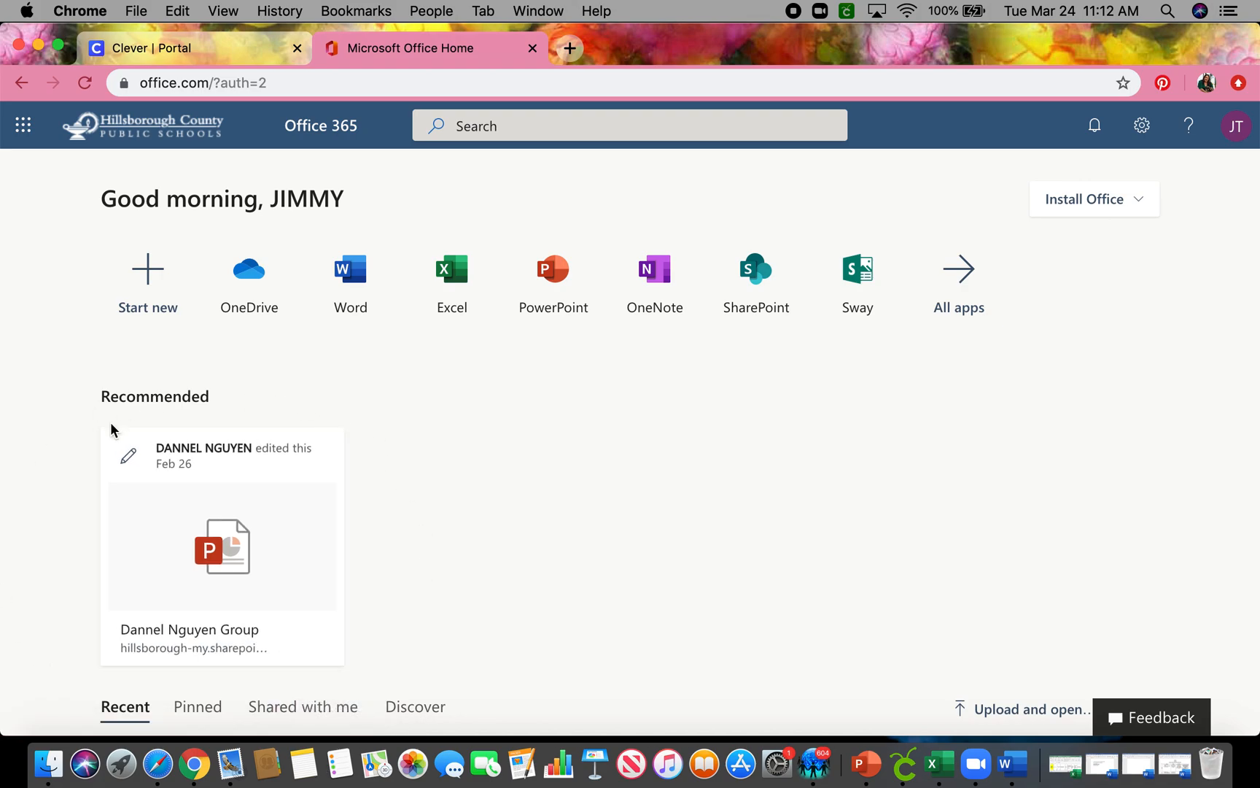
mouse_move(417, 572)
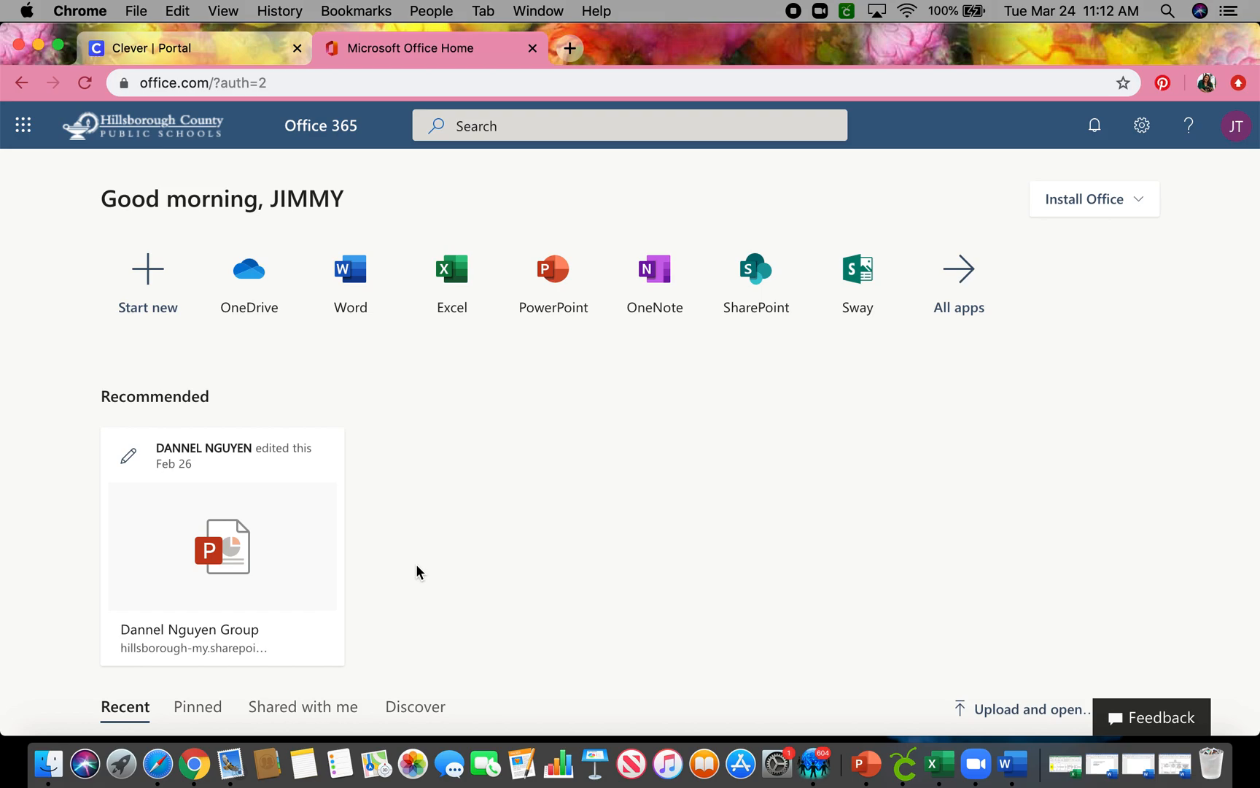
mouse_move(350, 269)
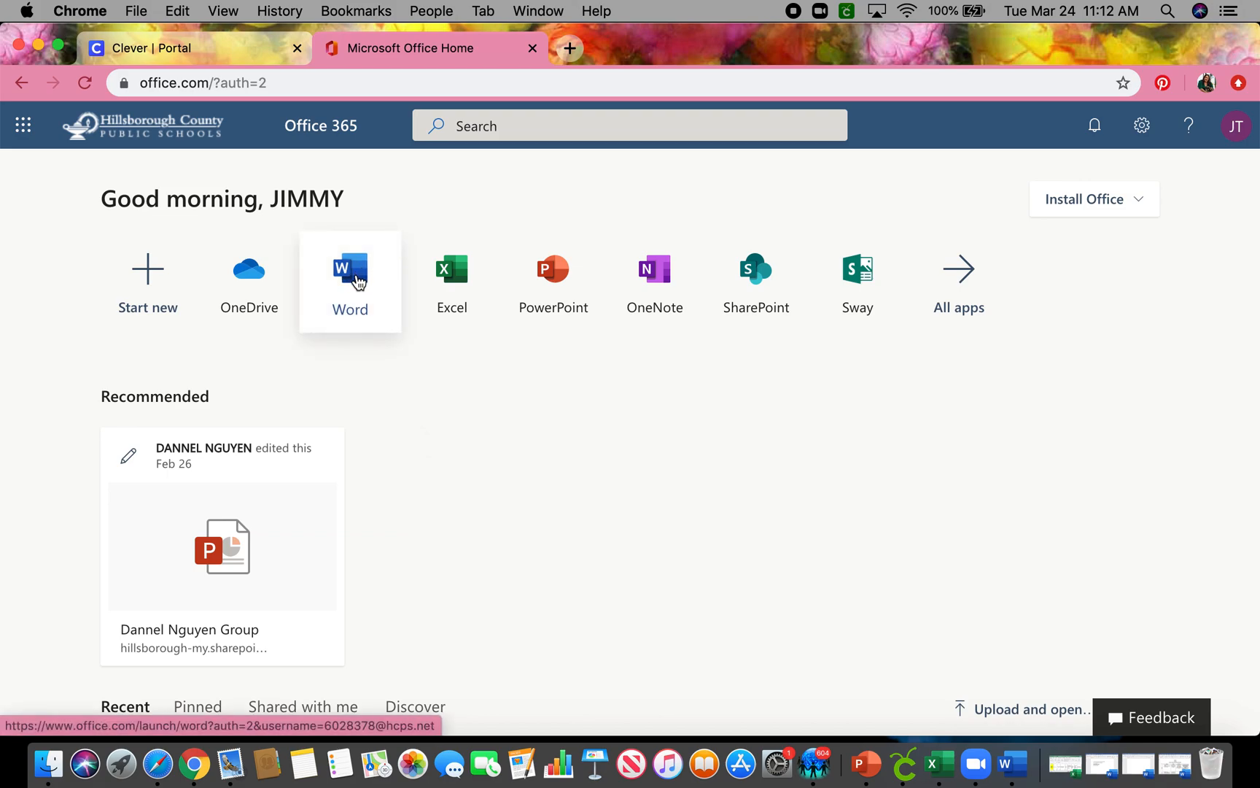
- Launch Word from the Office 365 home page and create a new blank document
left_click(350, 268)
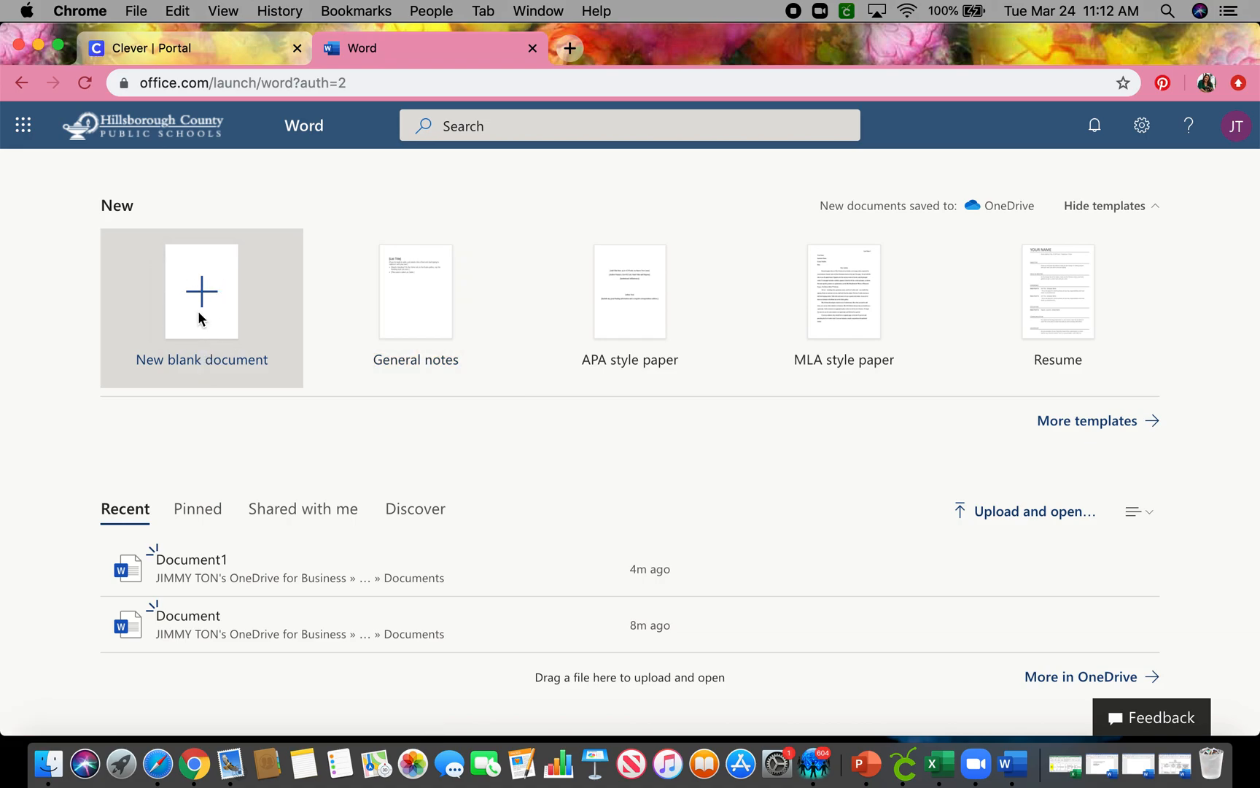
left_click(202, 290)
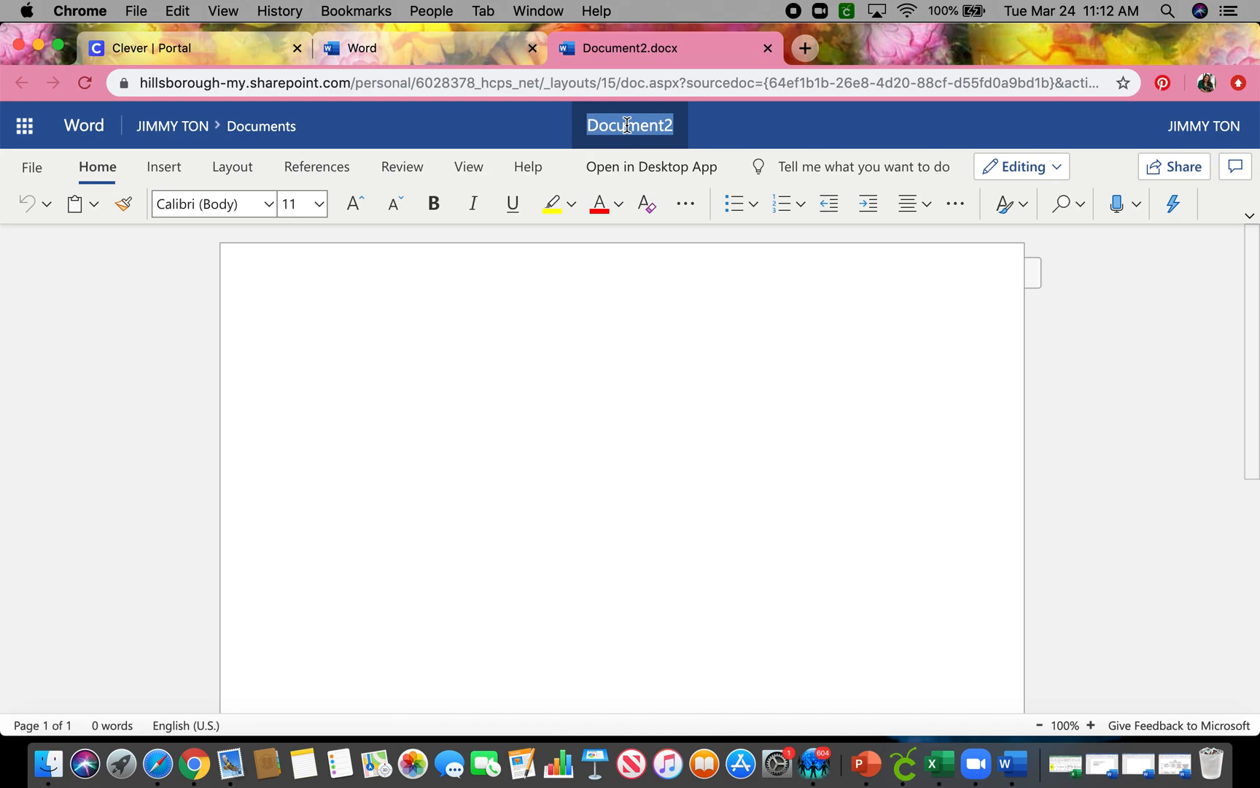
- Rename Document2 in the title bar to 'Jimmy Ton Pythons Practice'
type("Jimmy Ton")
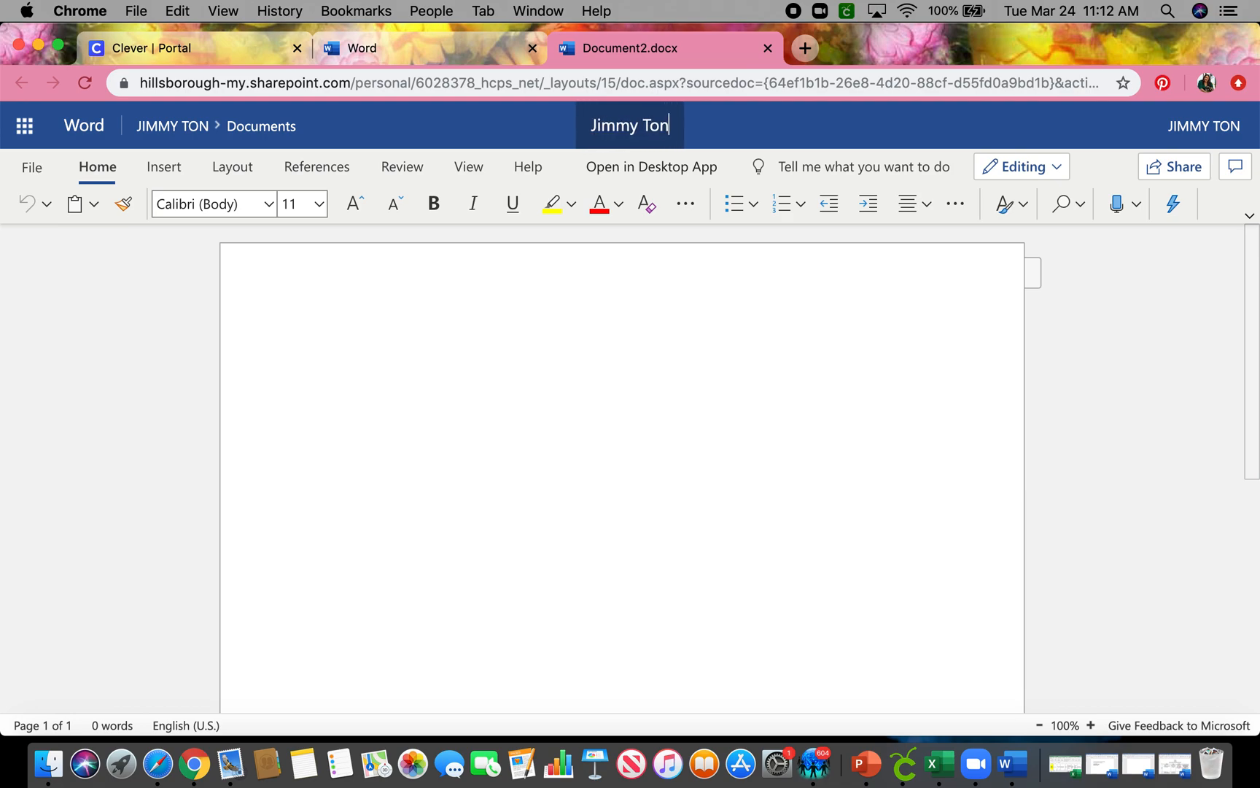
type("Py")
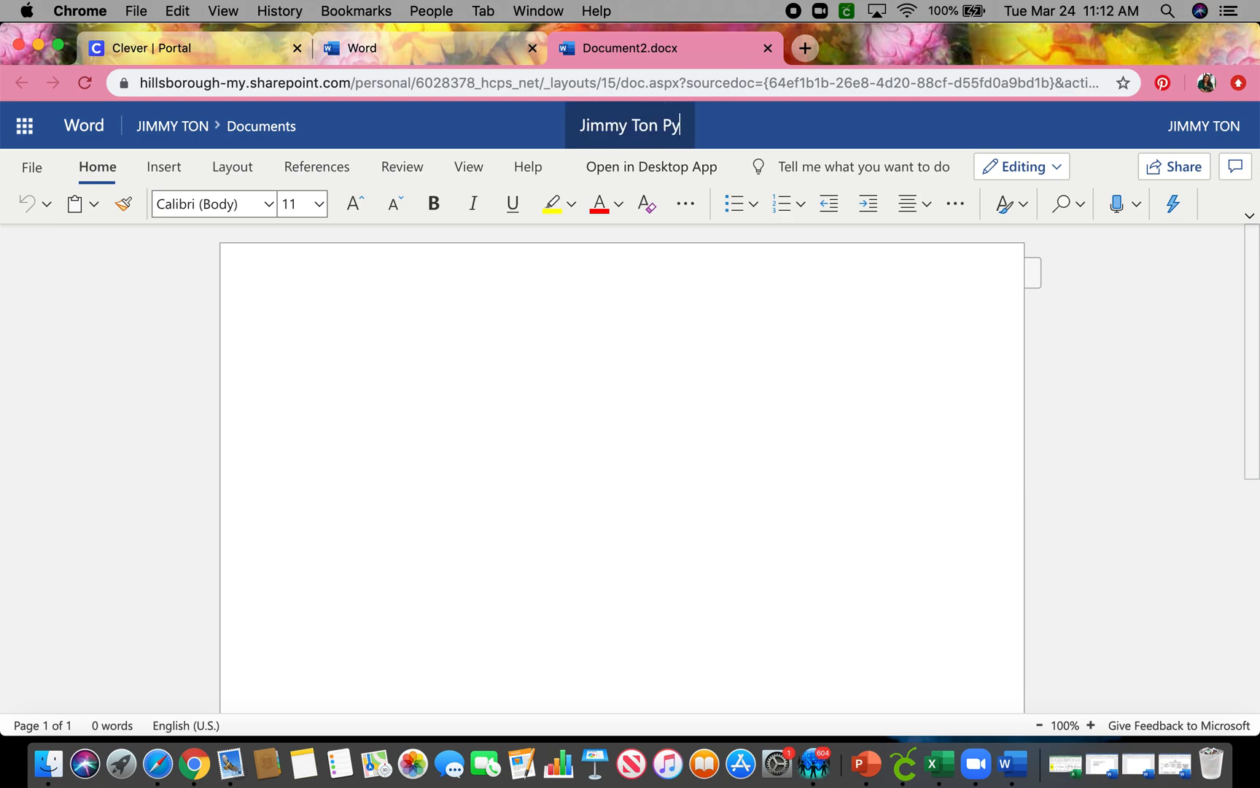
type("thons T")
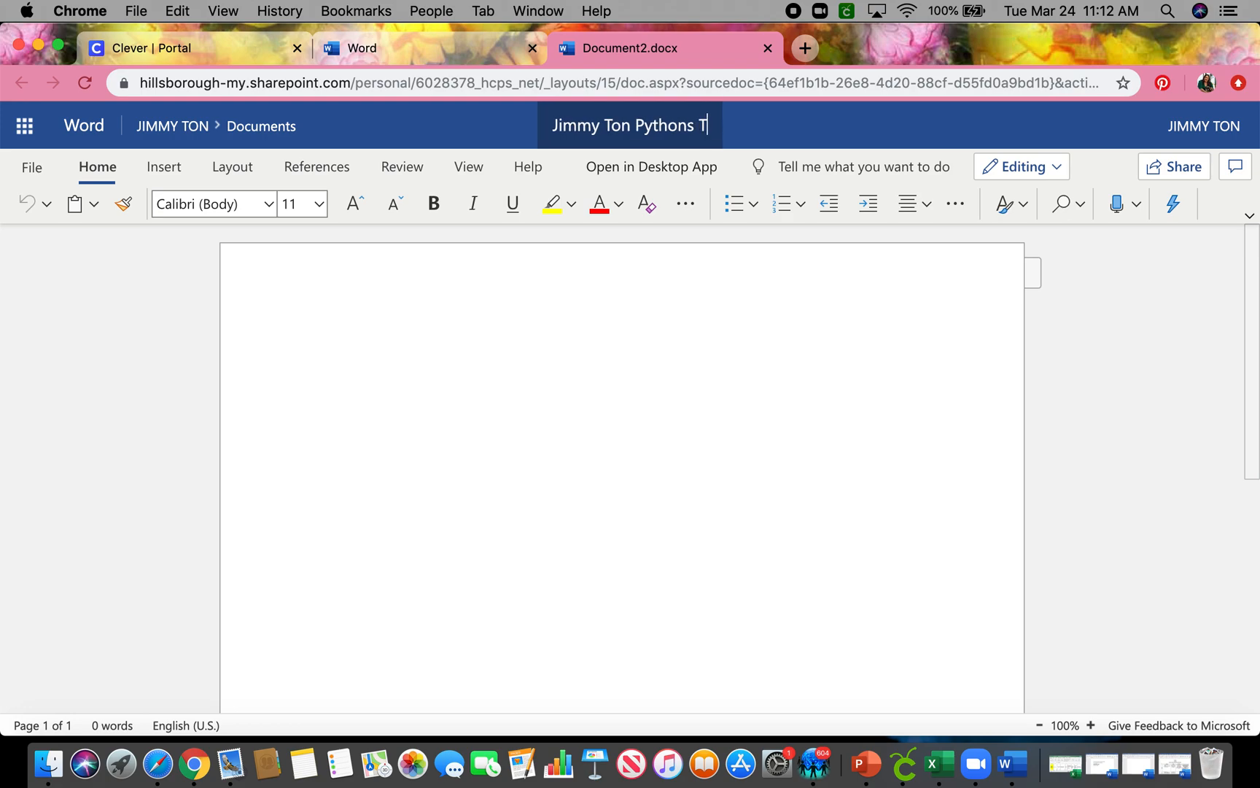
type("est")
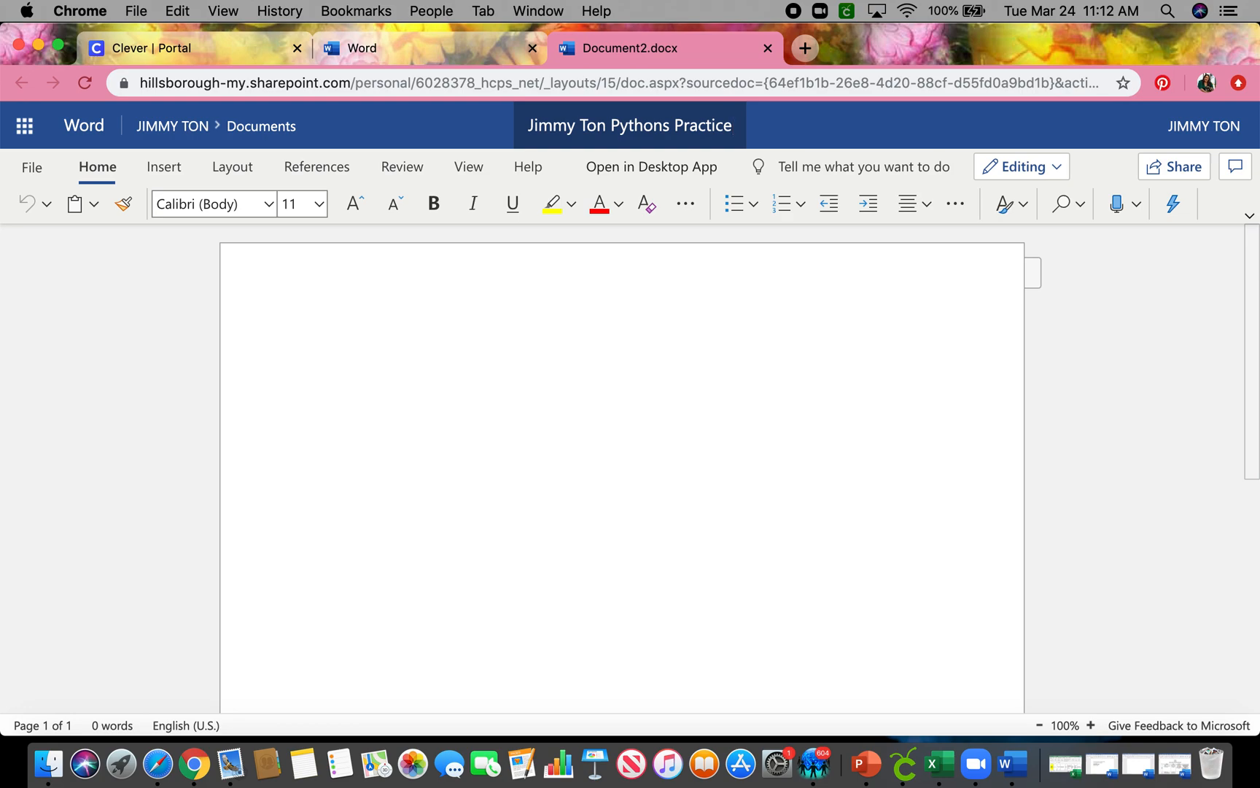
mouse_move(628, 382)
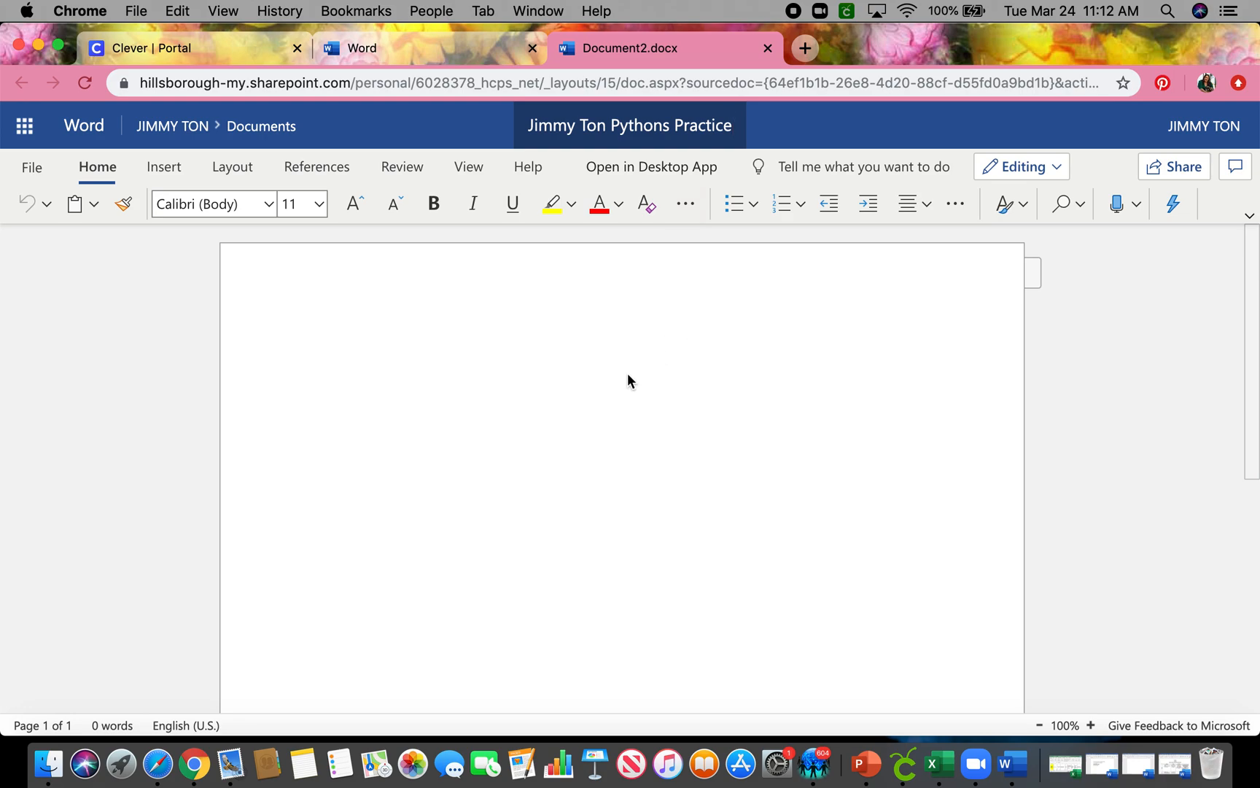
mouse_move(556, 320)
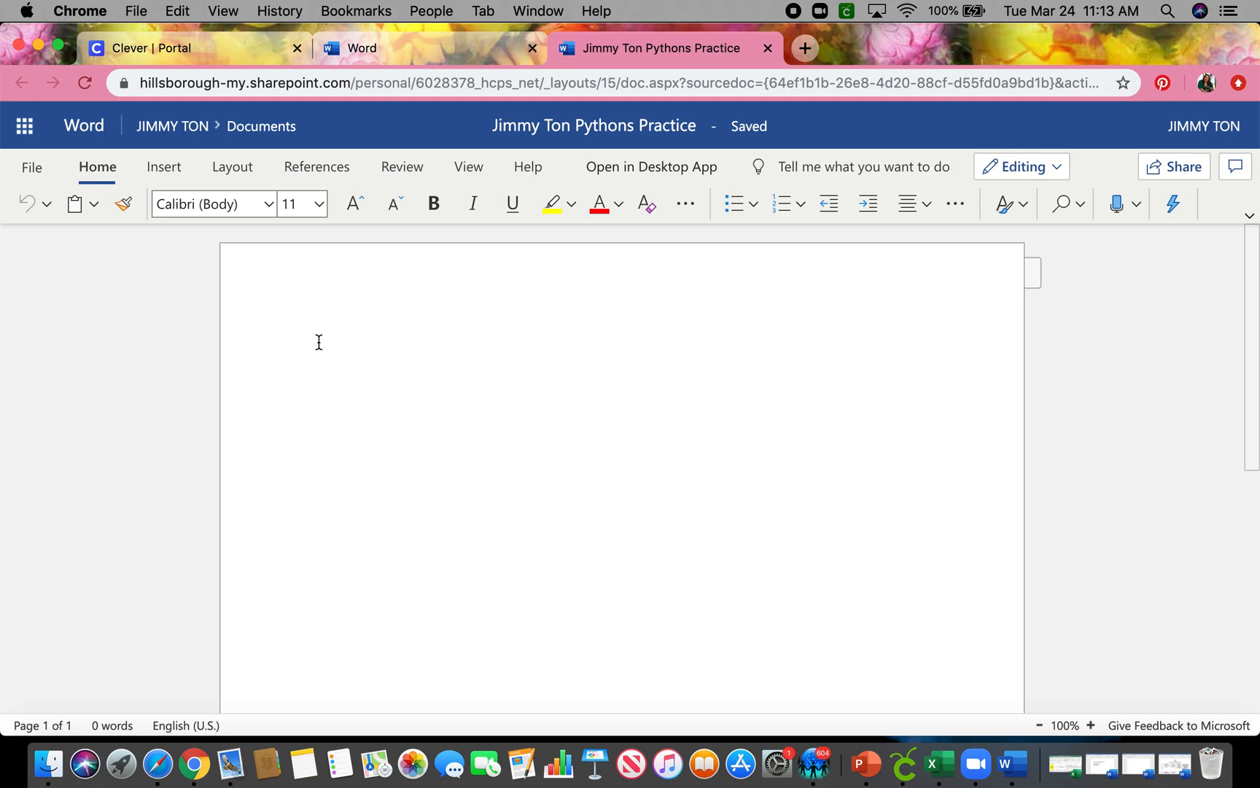
- Enter the student name 'Jimmy Ton' as the document's first line
type("Ji")
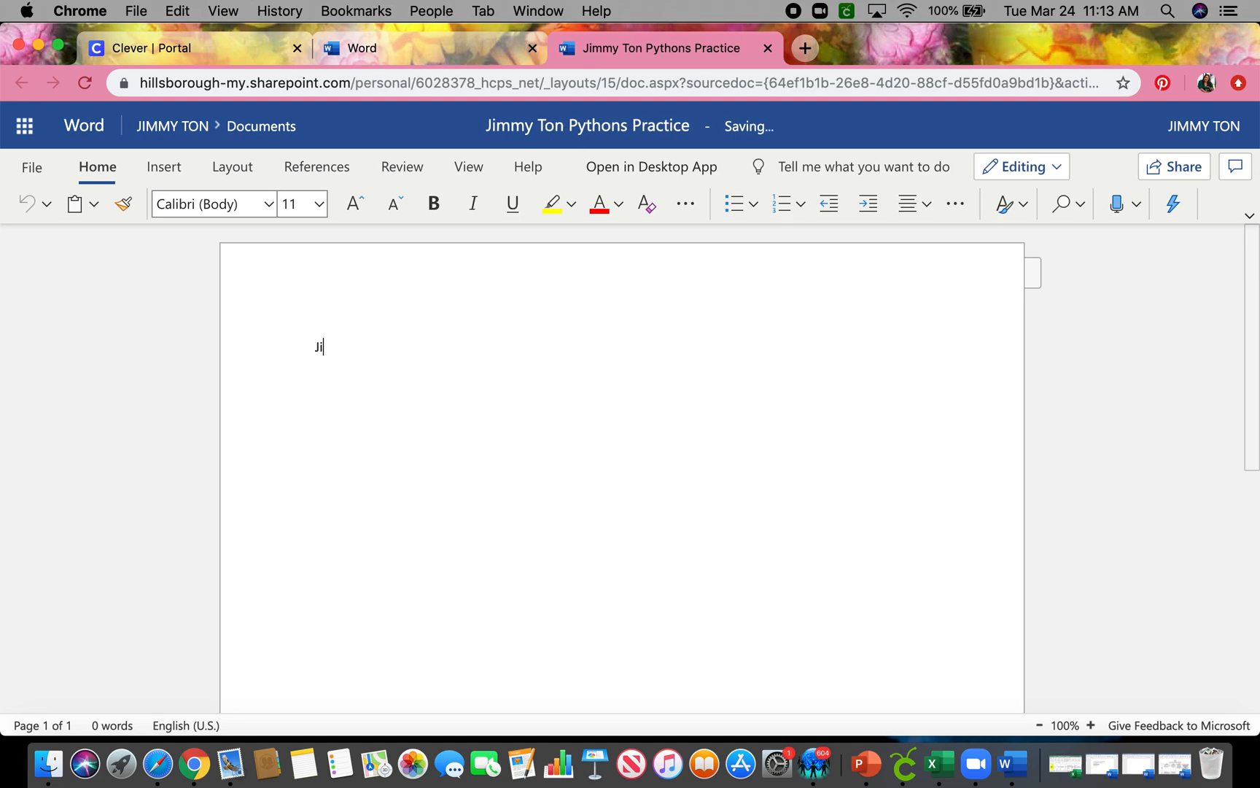
type("mmy T")
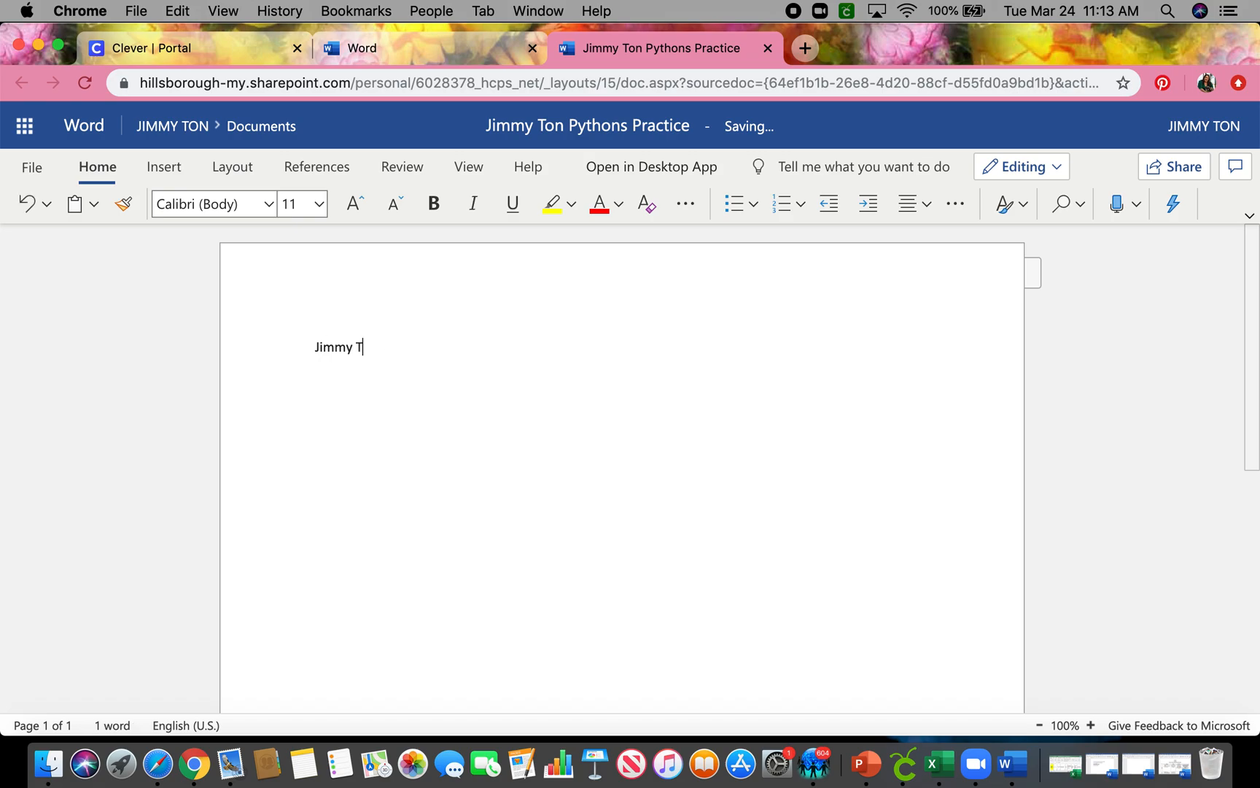
type("on")
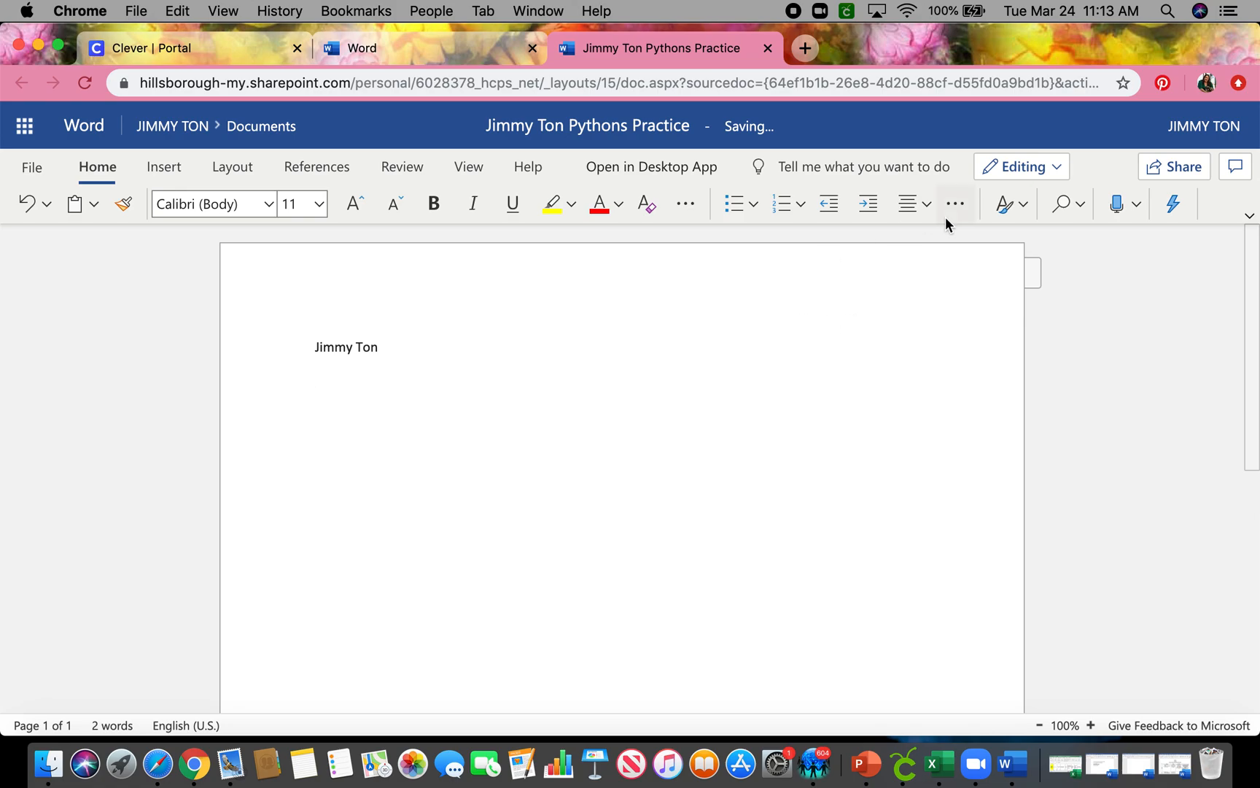
mouse_move(956, 203)
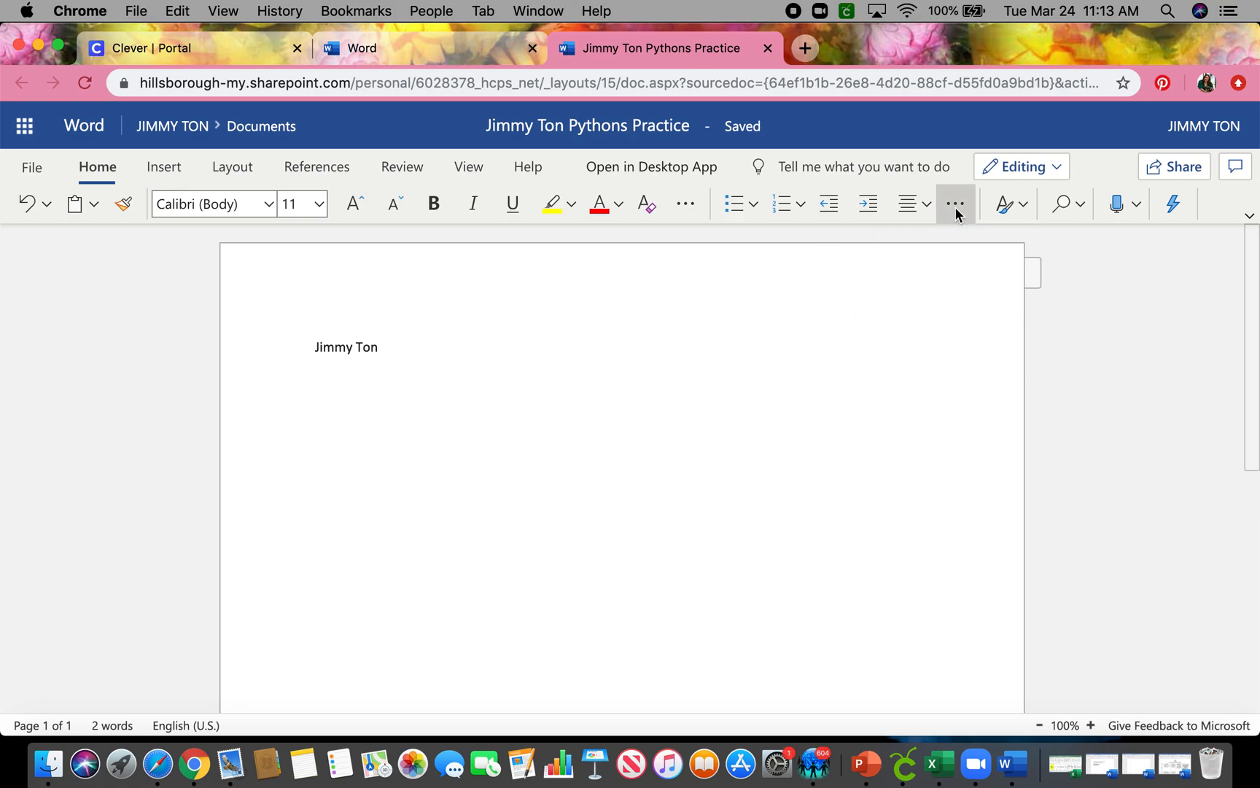
- Set the paragraph to single line spacing and center alignment in Paragraph Options
left_click(955, 203)
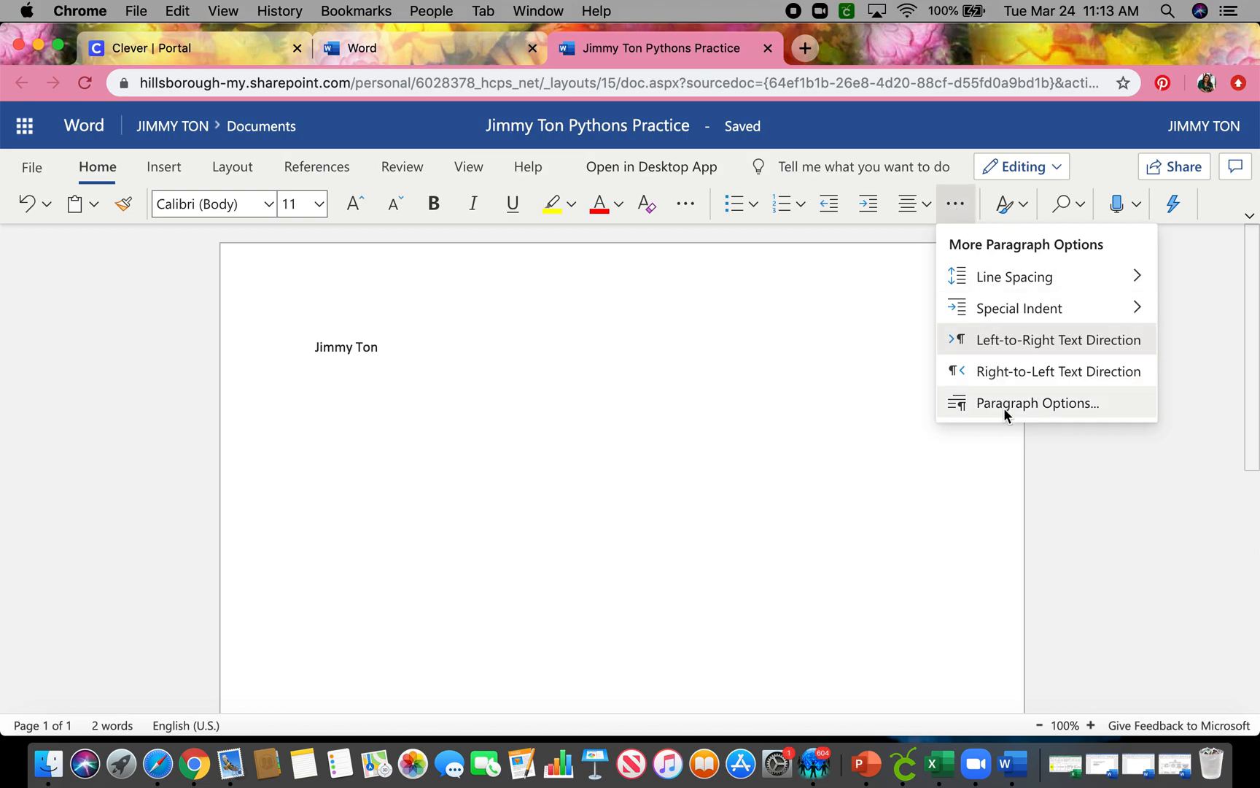
left_click(1037, 402)
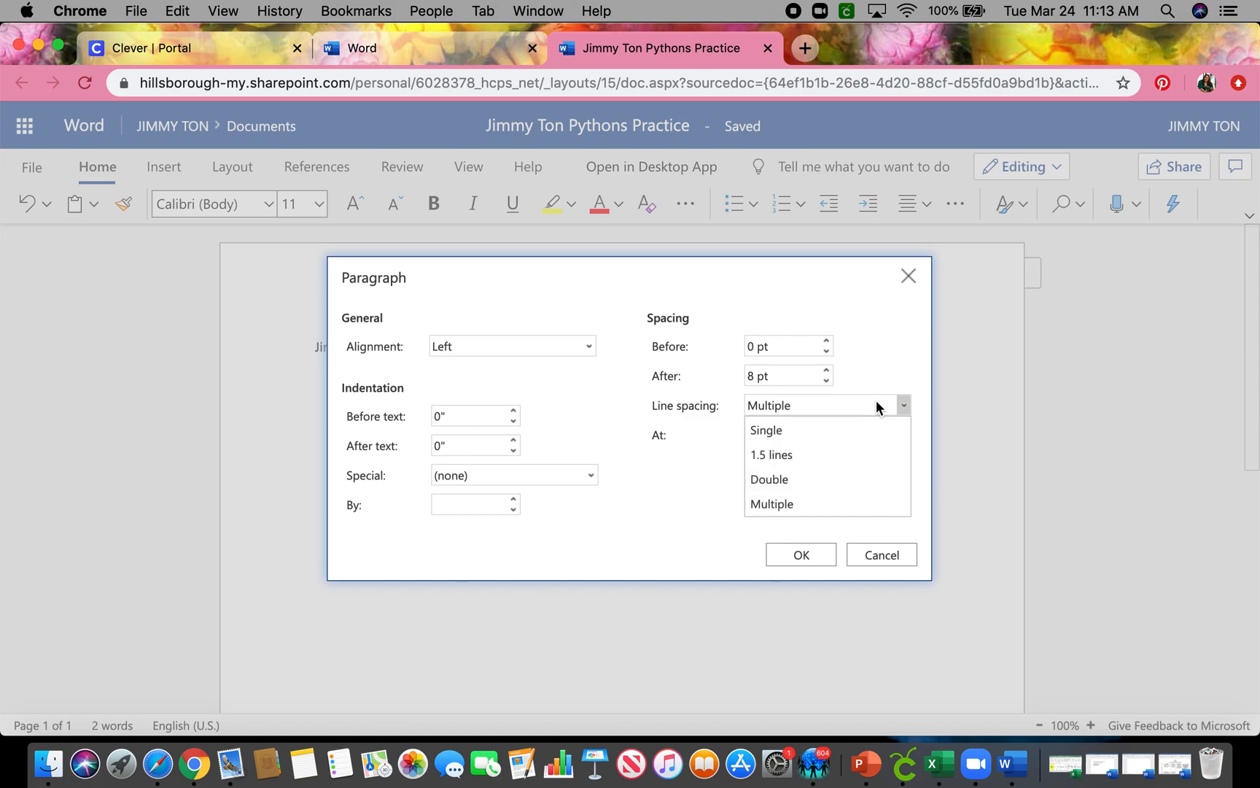
left_click(766, 431)
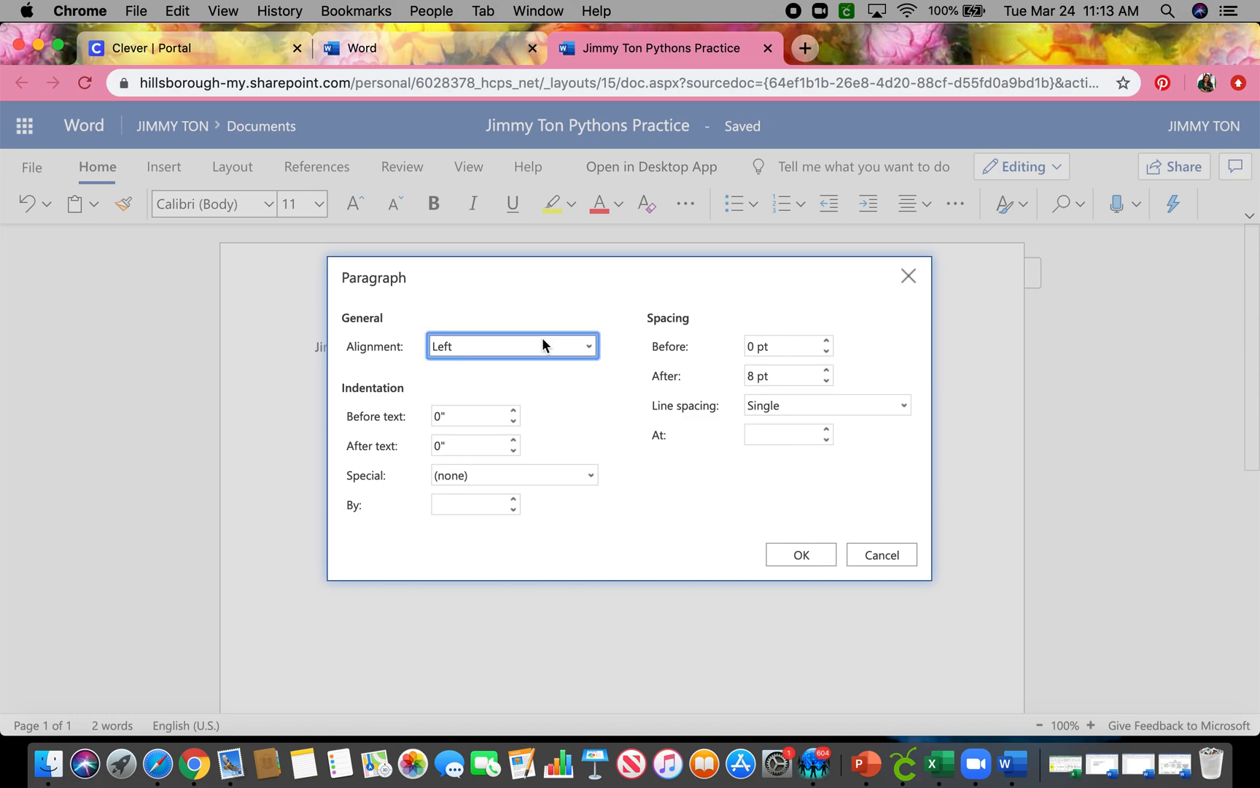
left_click(515, 346)
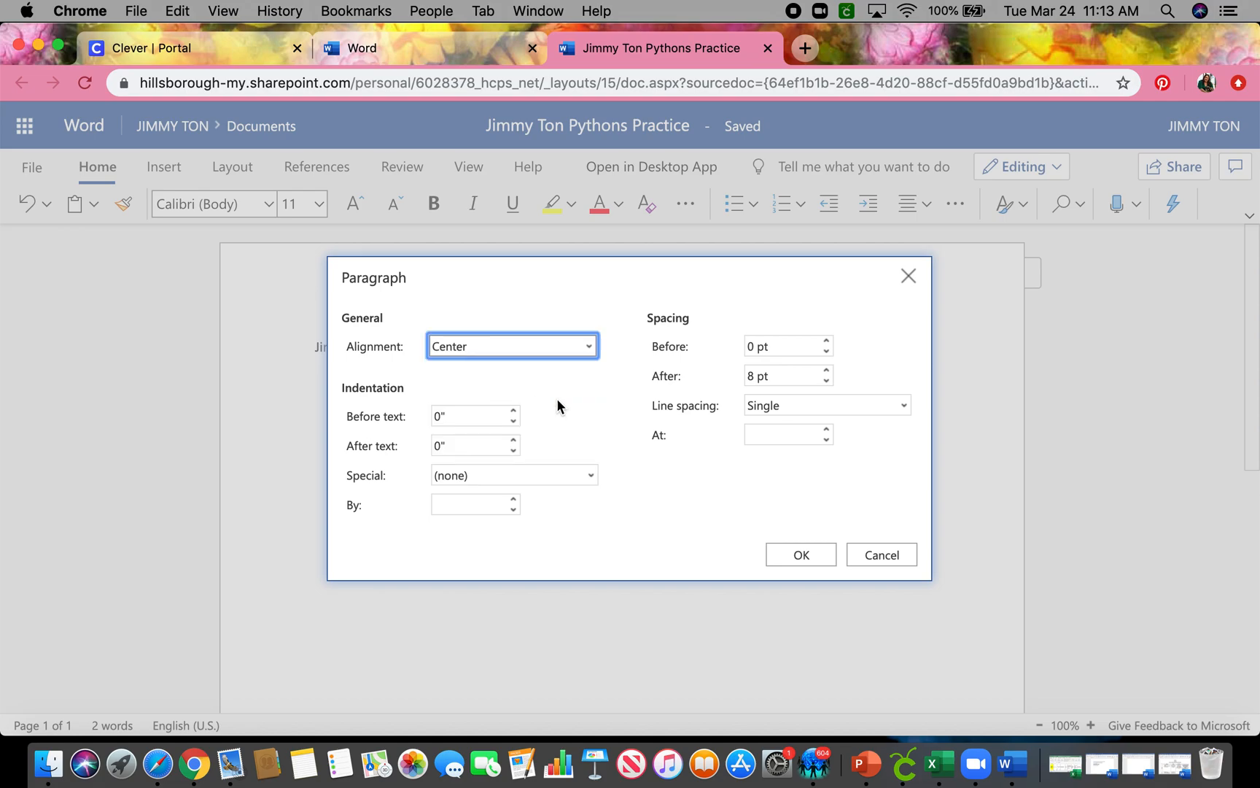
left_click(800, 554)
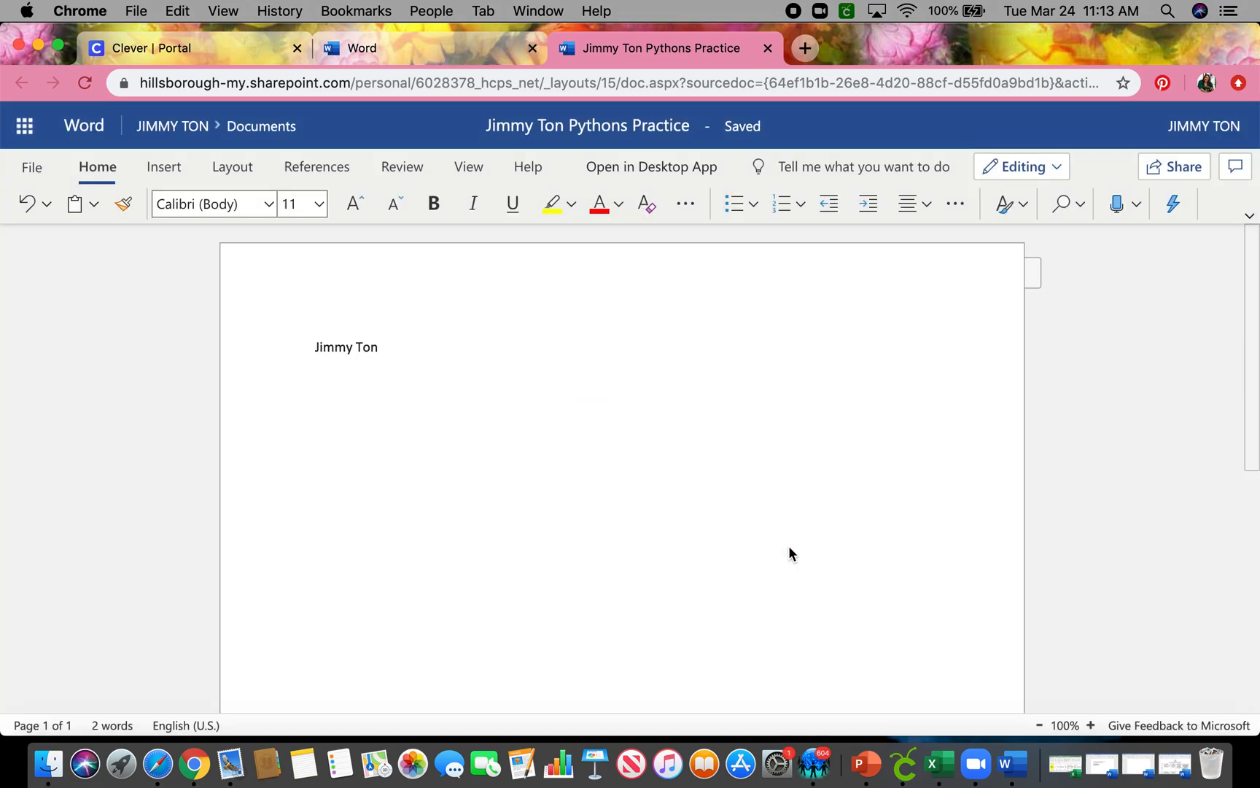
- Enter the title 'Pythons Practice' on the centered line below the name
type("Python")
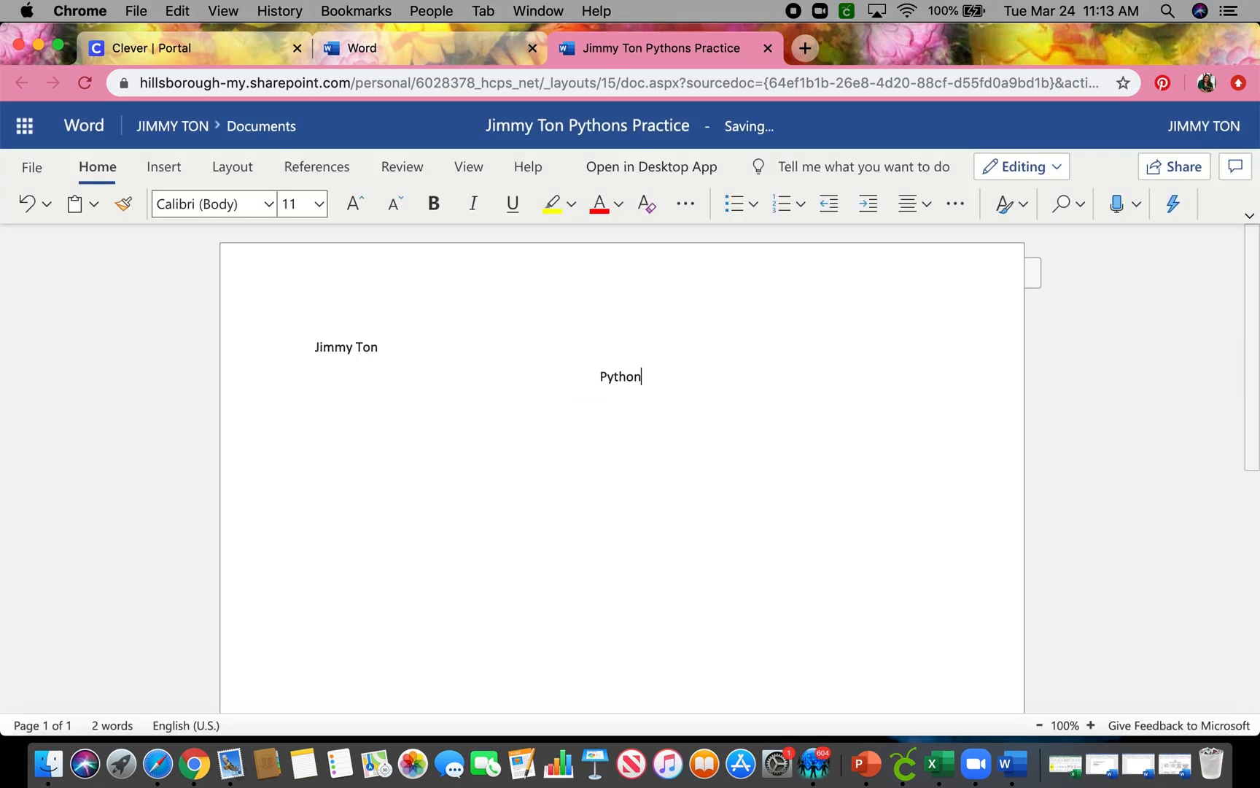
type("s Pract")
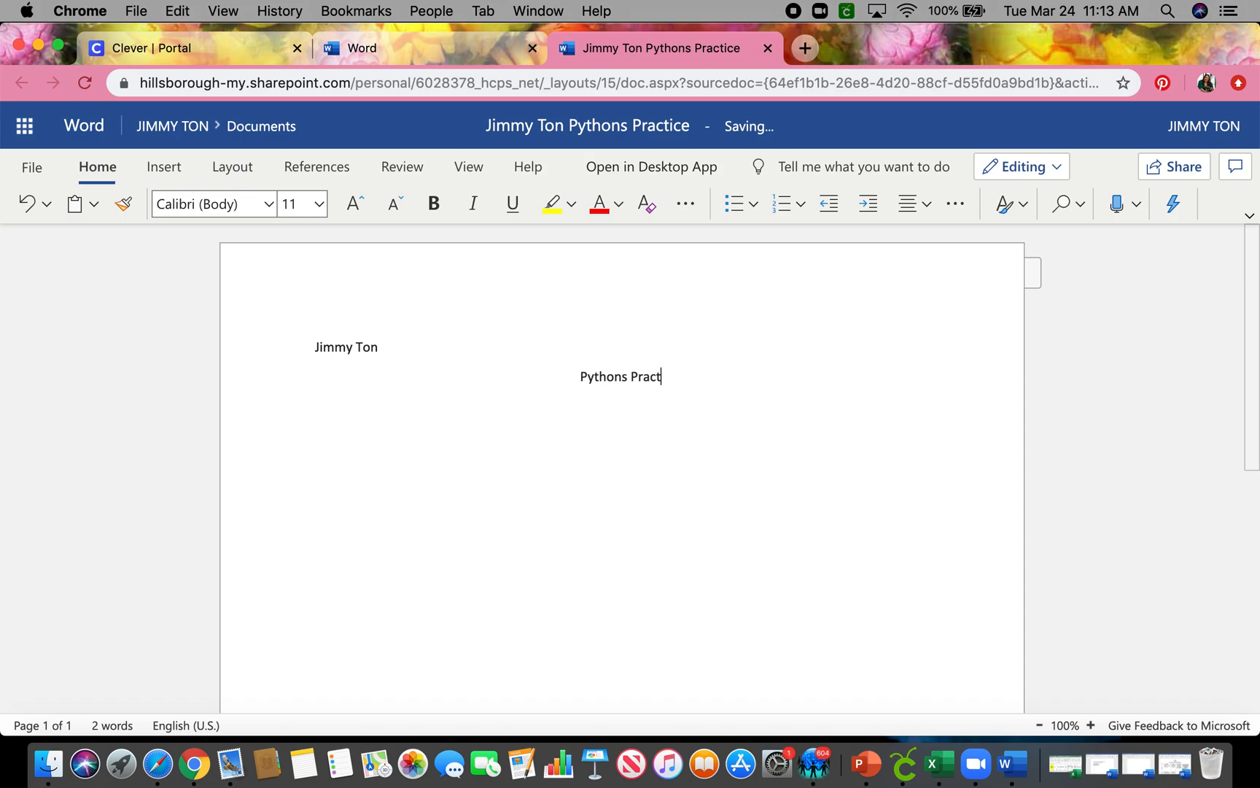
type("ice")
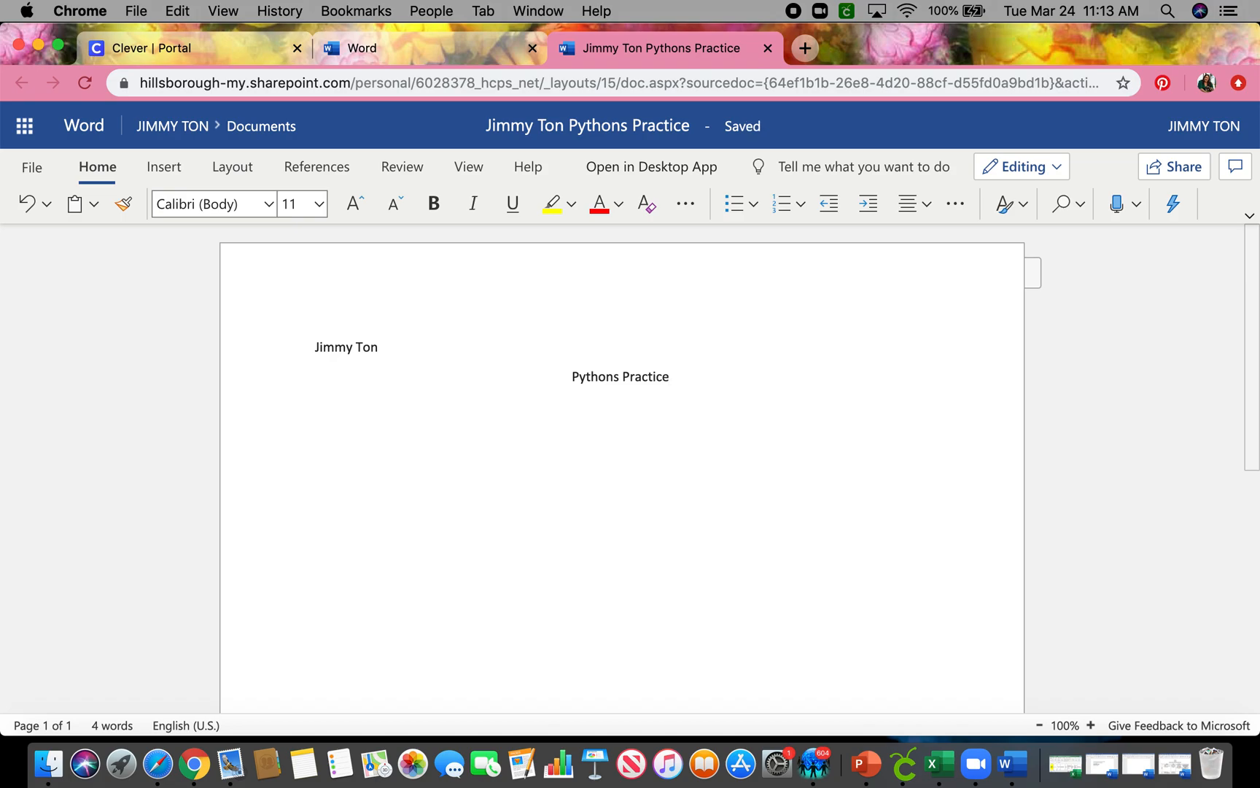
mouse_move(852, 278)
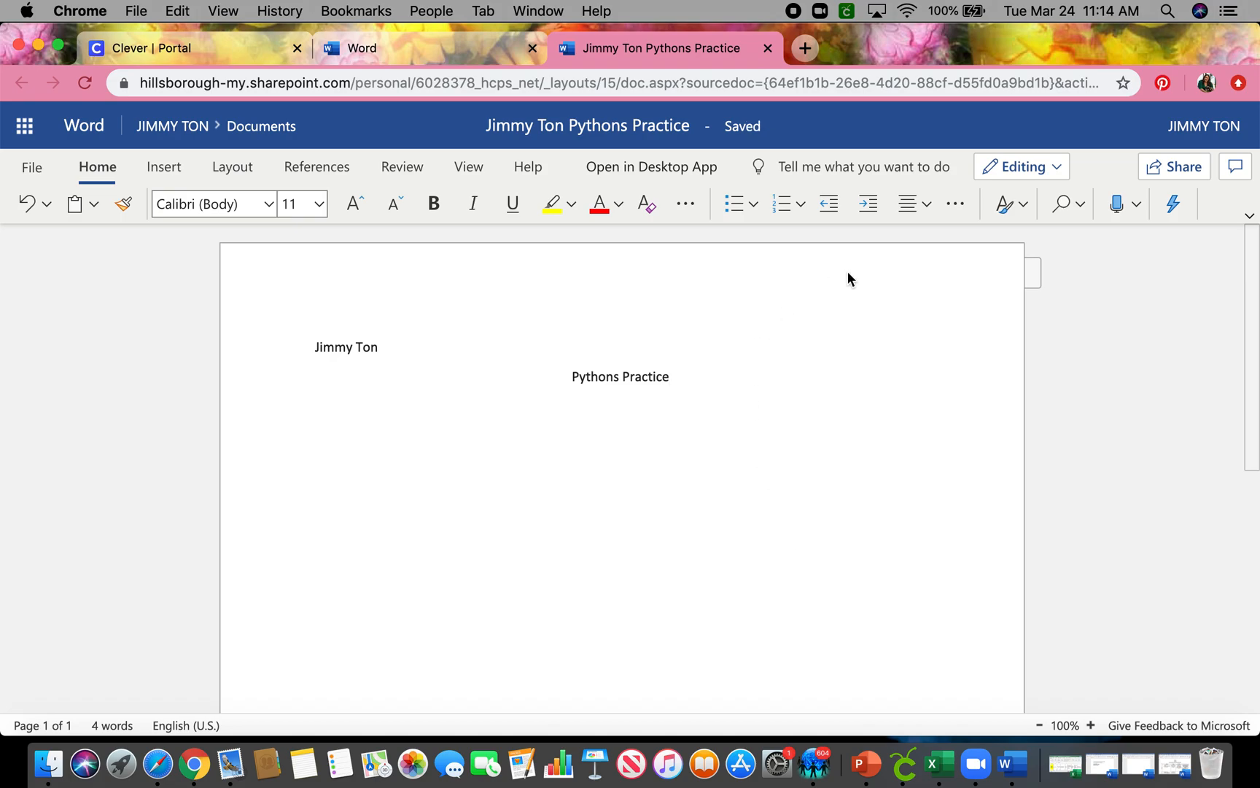
mouse_move(955, 203)
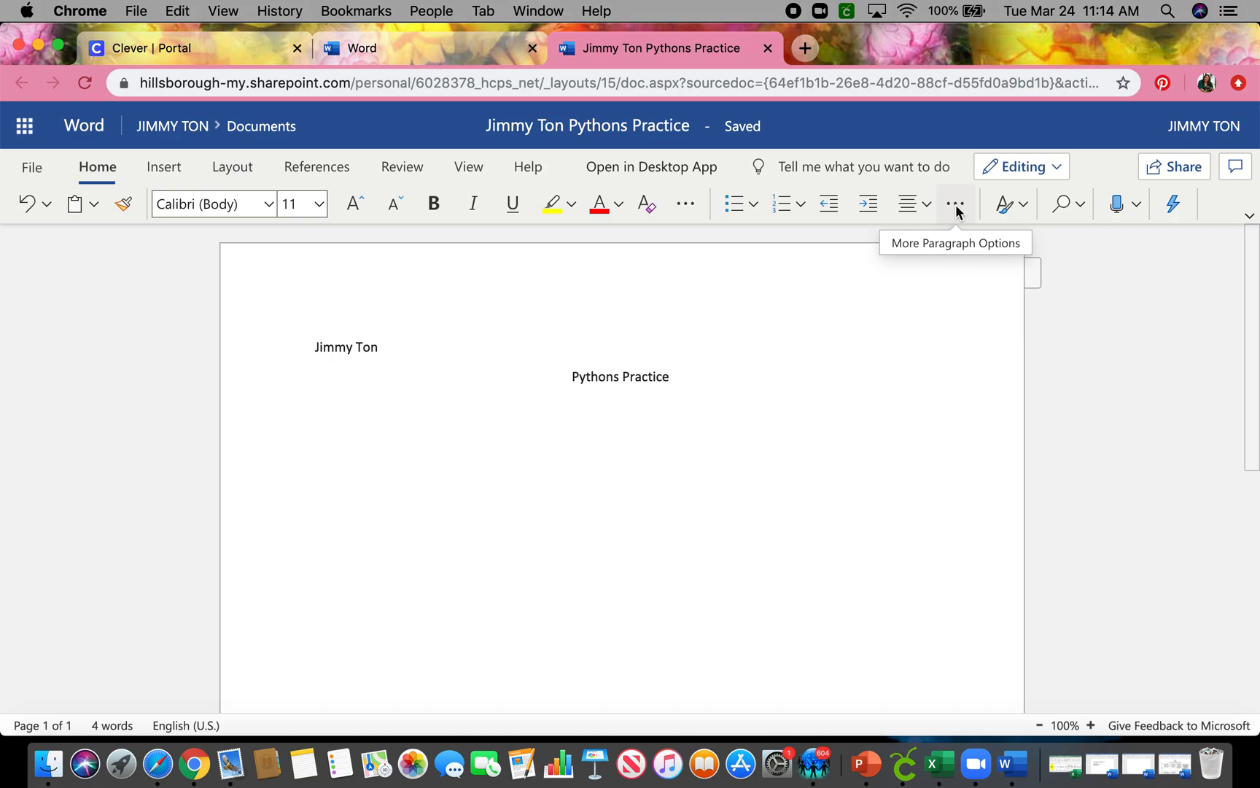
- Set the new paragraph below the title back to left alignment in Paragraph Options
left_click(956, 203)
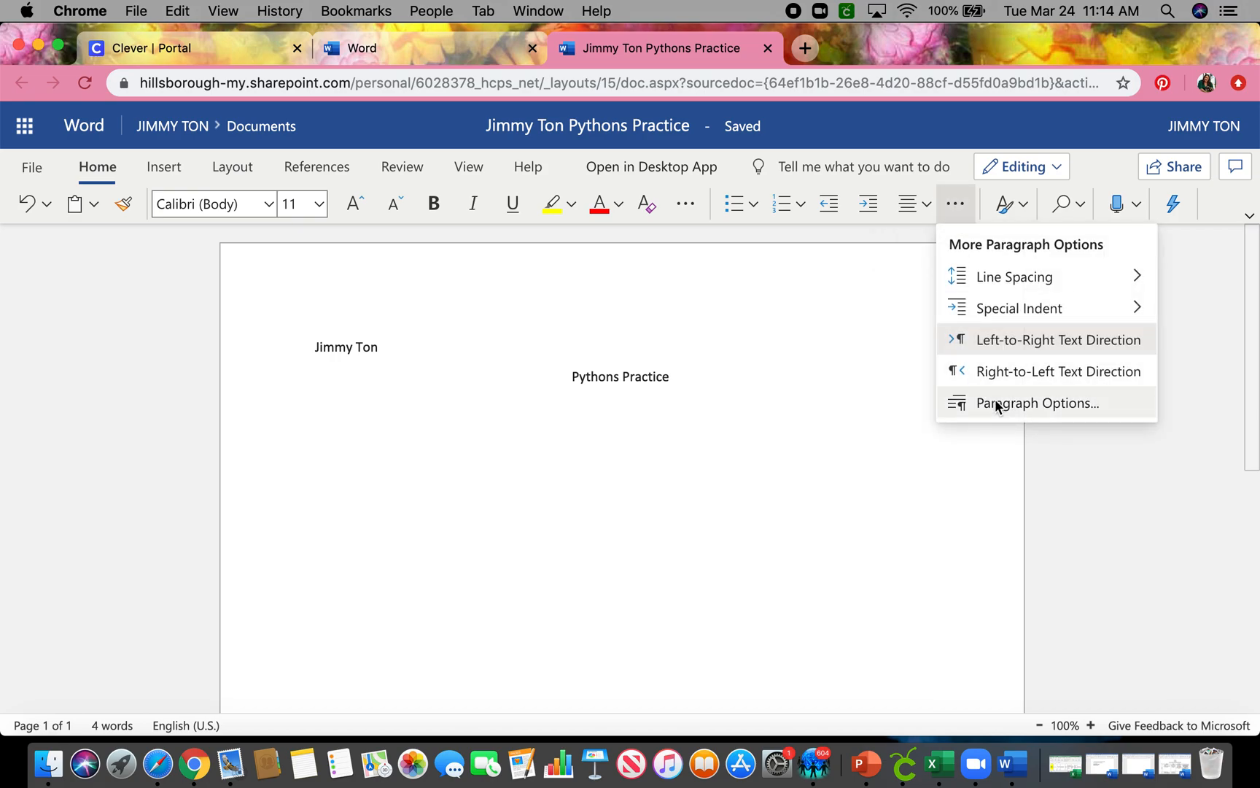
left_click(1036, 403)
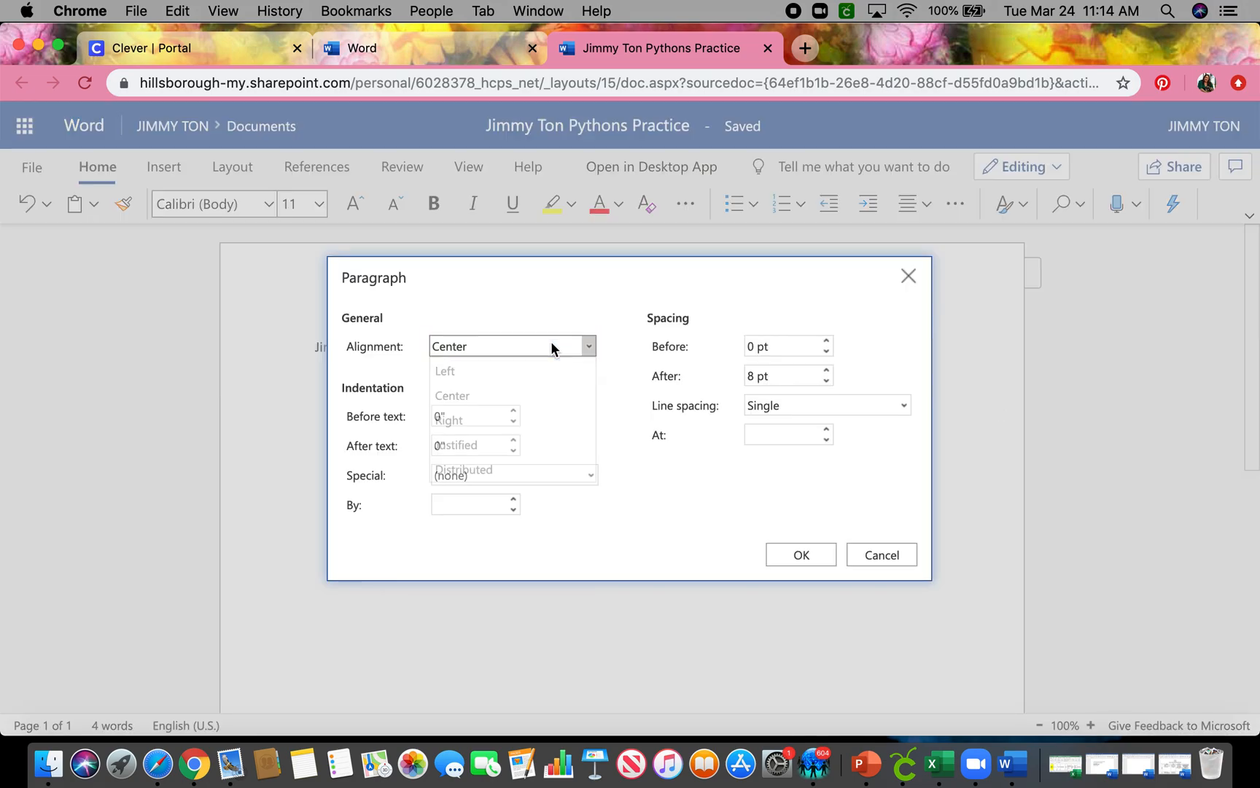
left_click(445, 371)
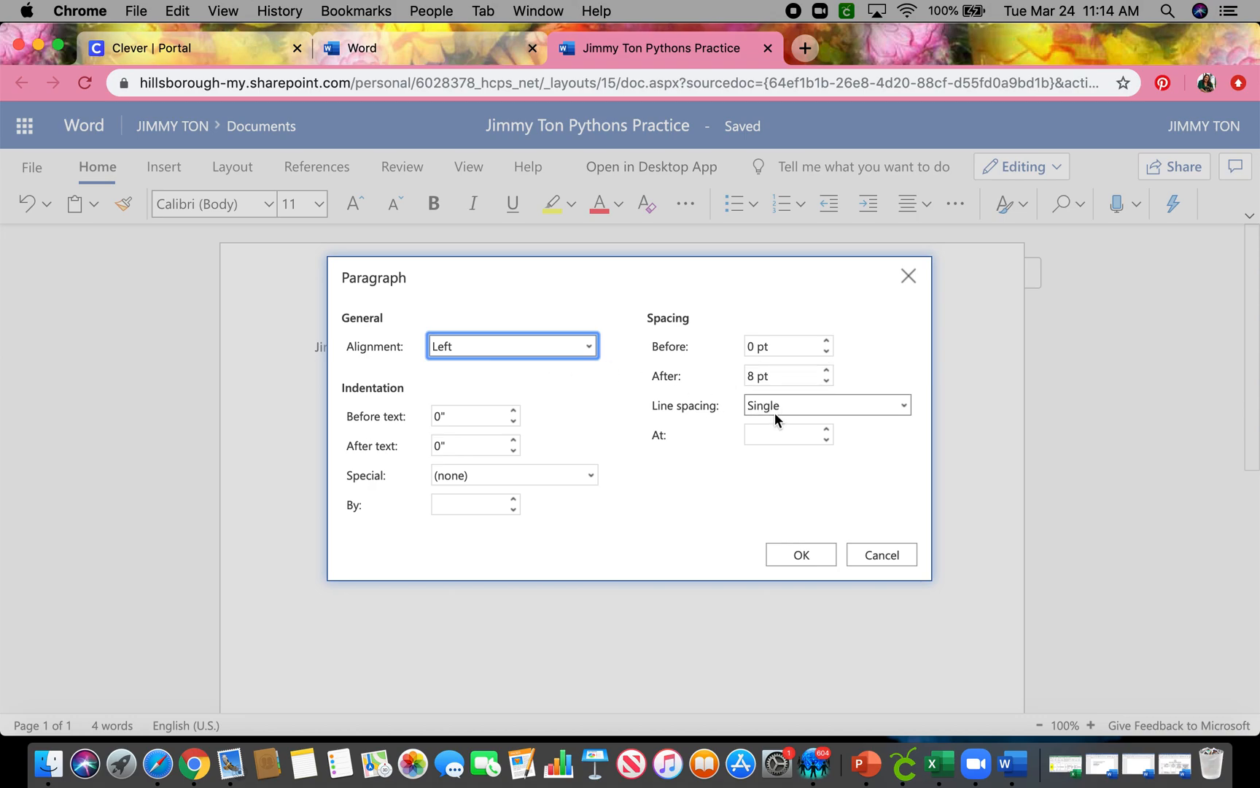
left_click(800, 554)
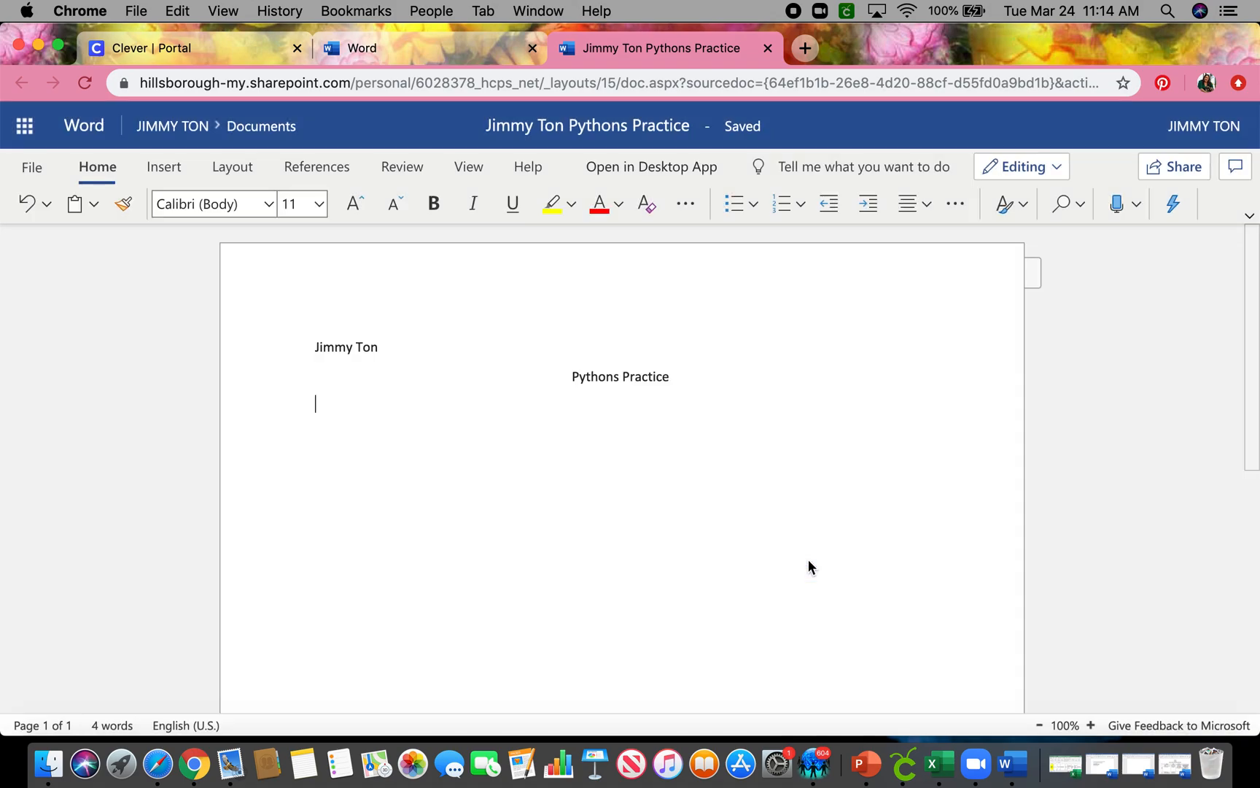
mouse_move(325, 410)
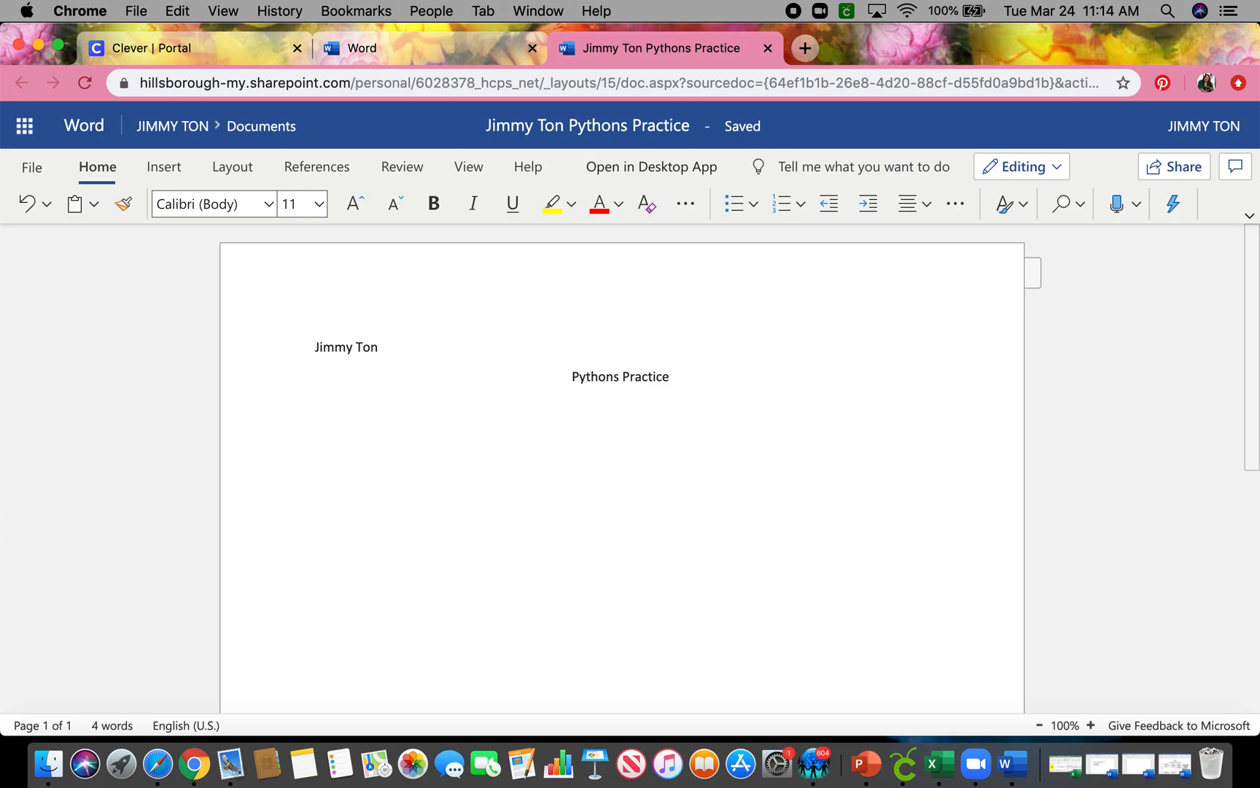
- Begin the indented first paragraph with 'Pythons' followed by underlined blank lines
type("P")
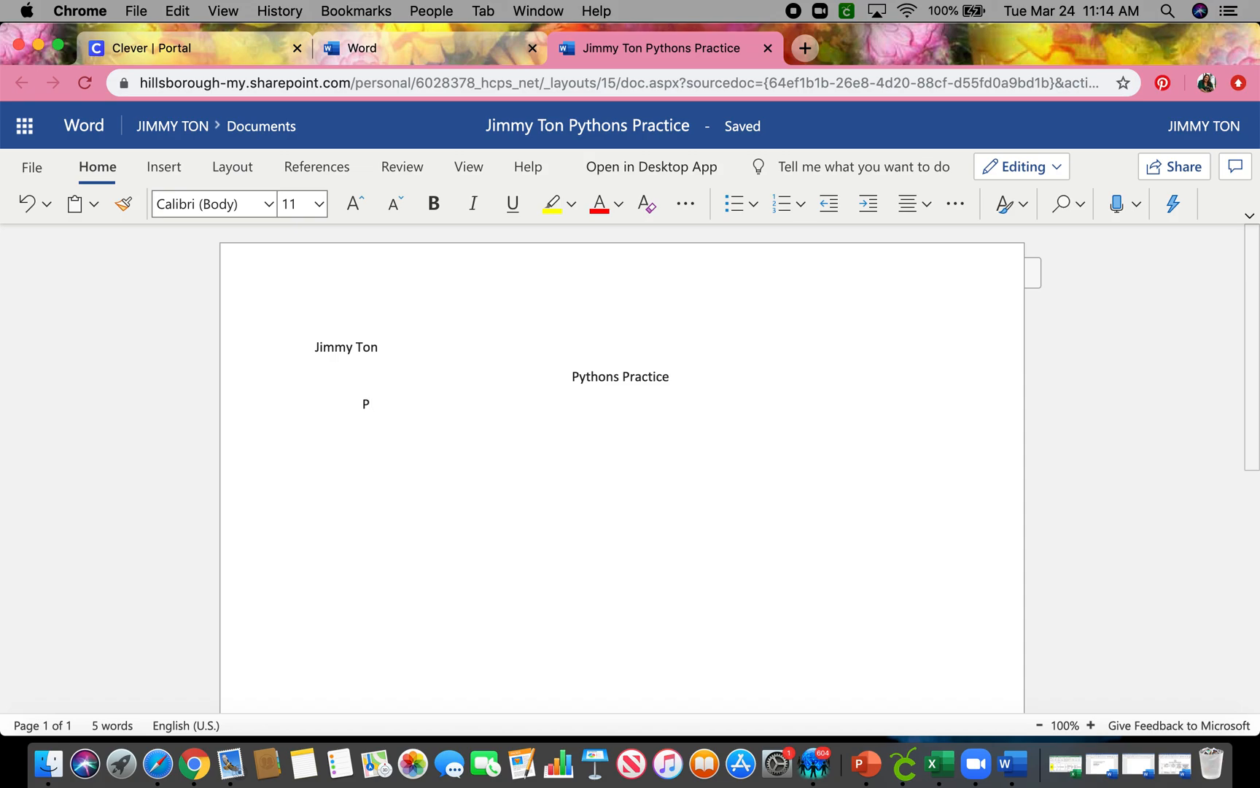
type("ythons")
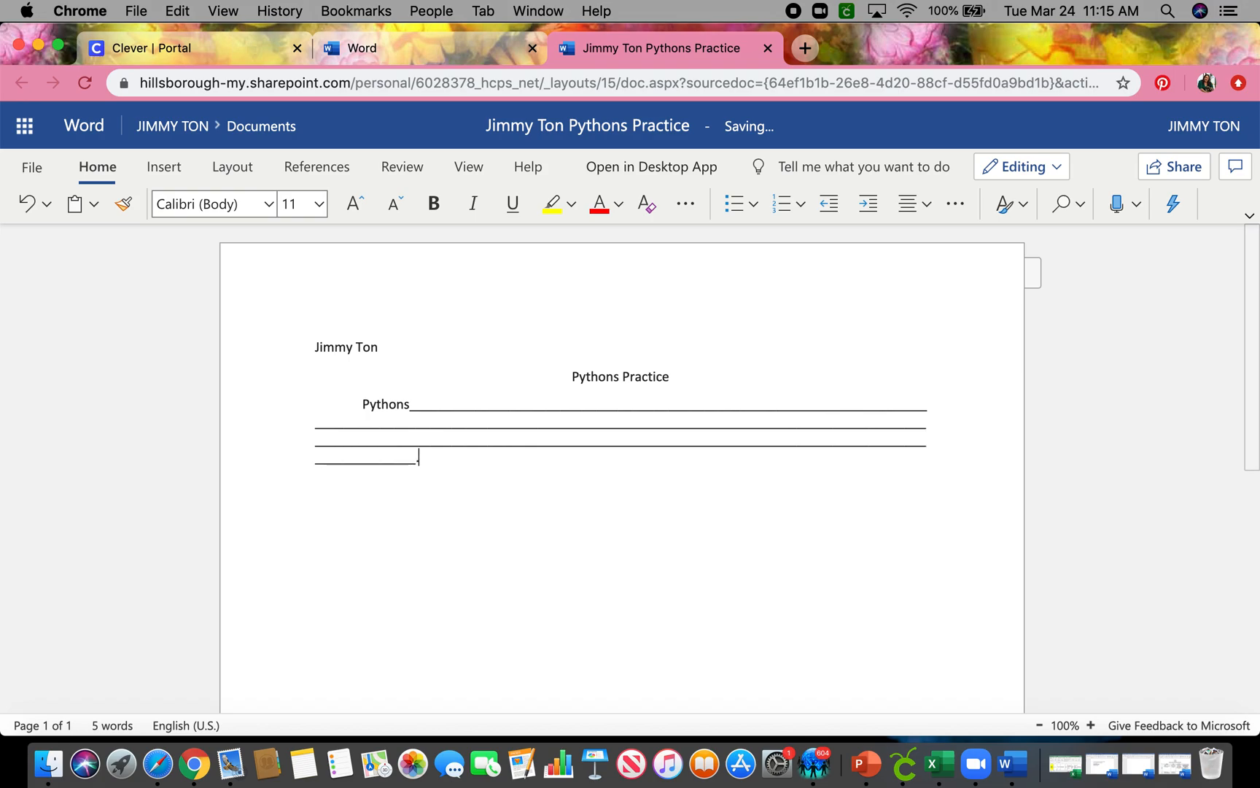
mouse_move(407, 499)
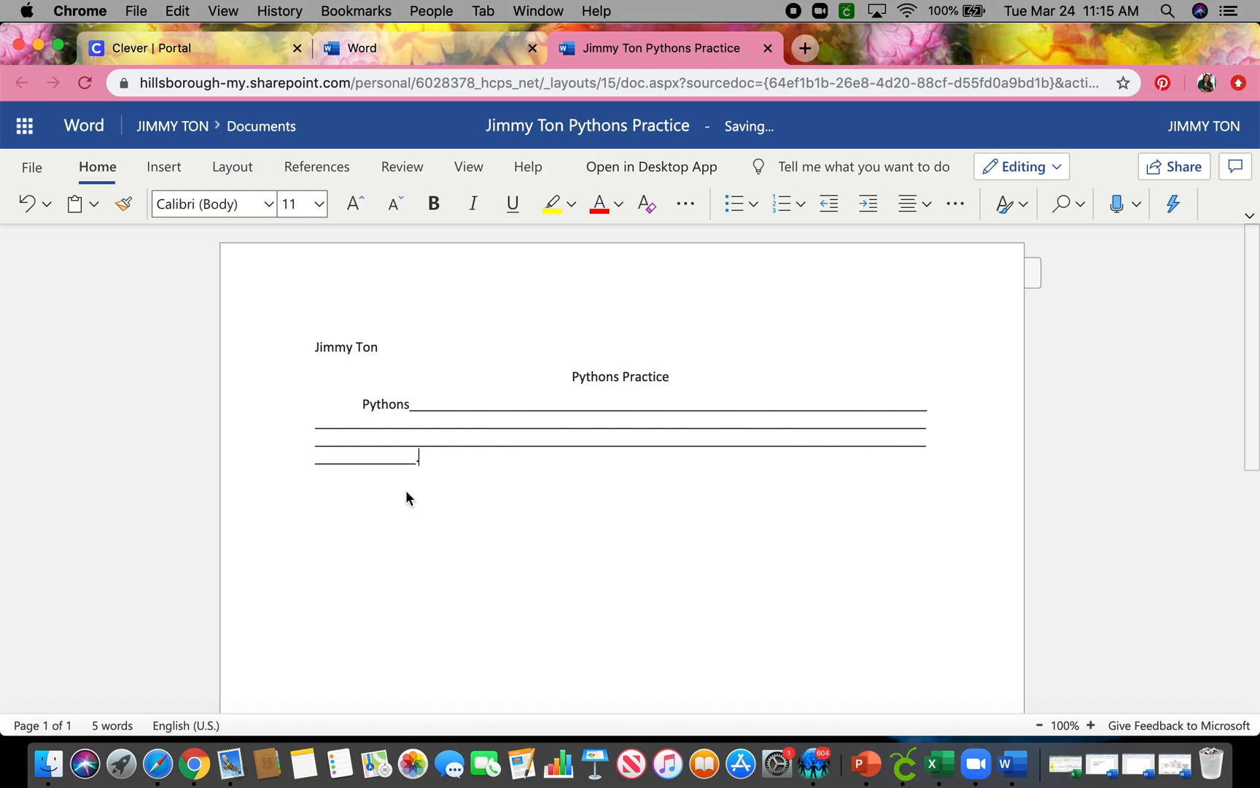
- Start a second indented paragraph reading 'As I mentioned,' followed by underscore blanks
key("enter")
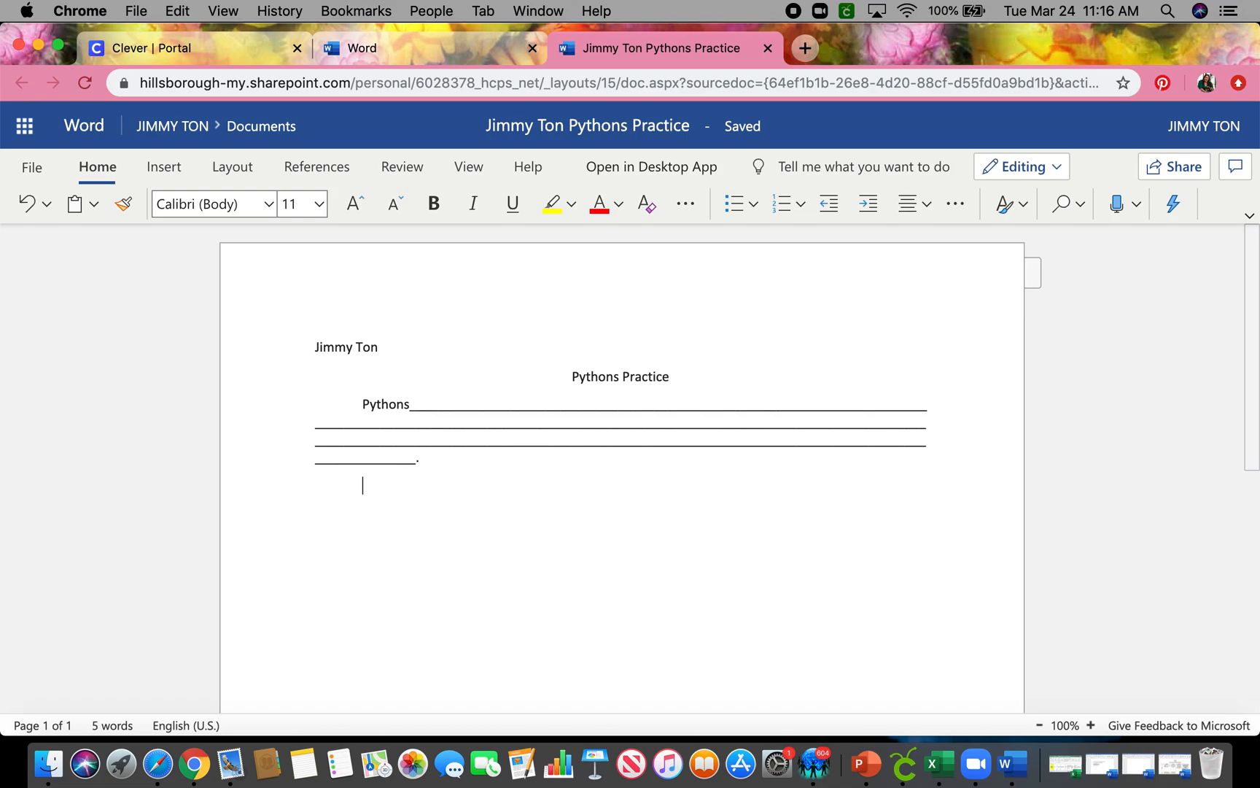
type("As I")
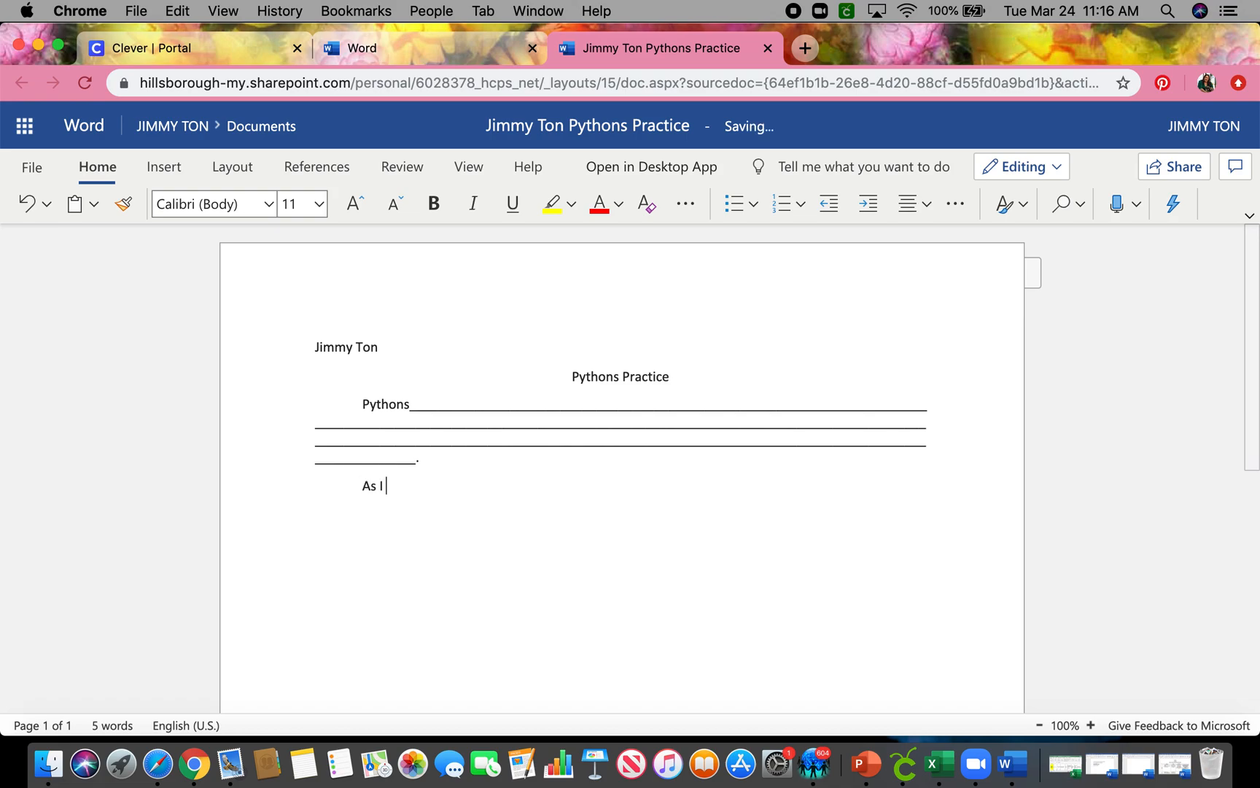
type("mentione")
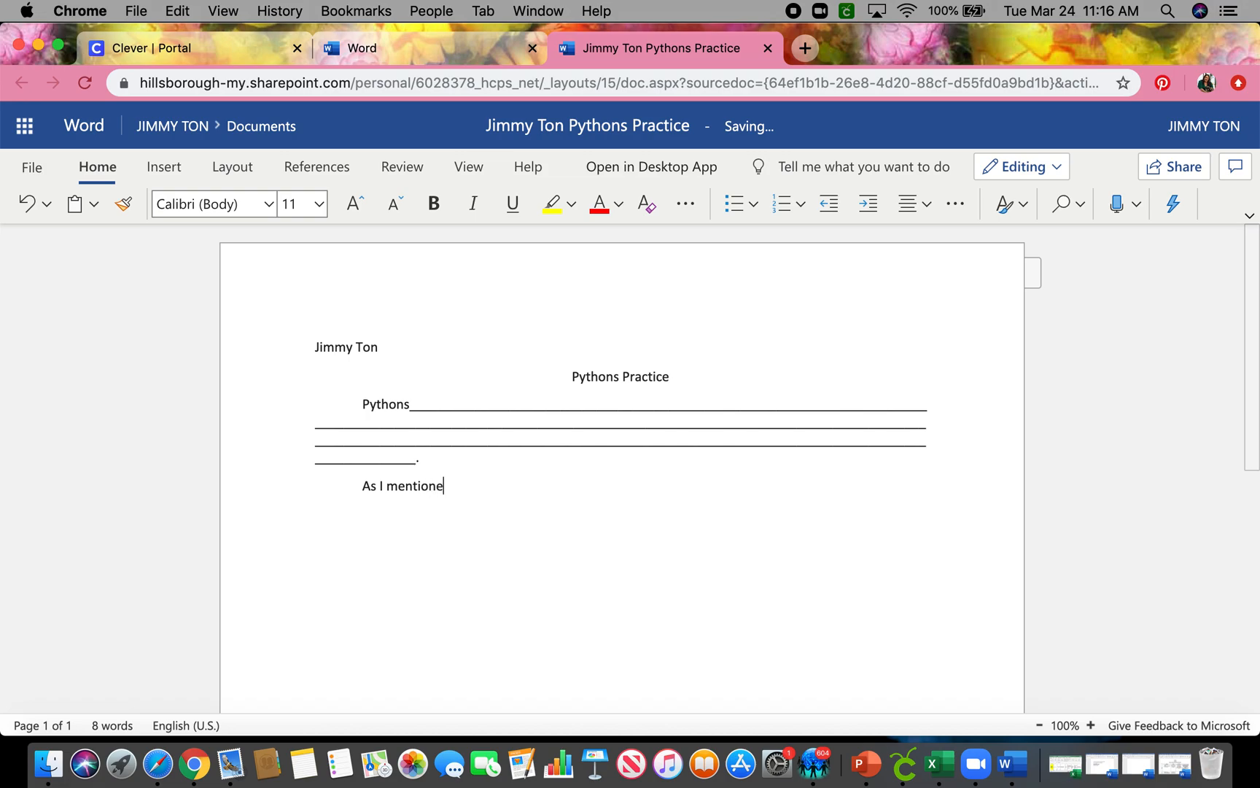
type("d,")
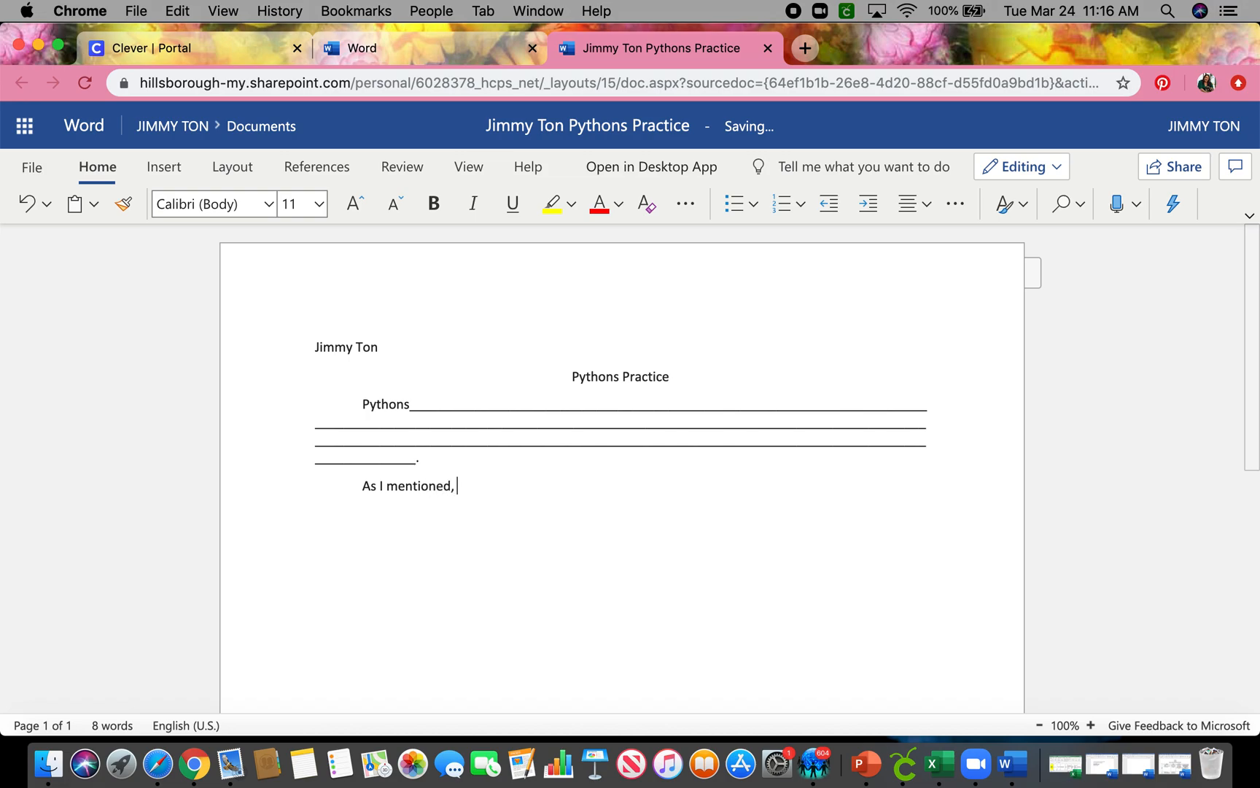
type("__")
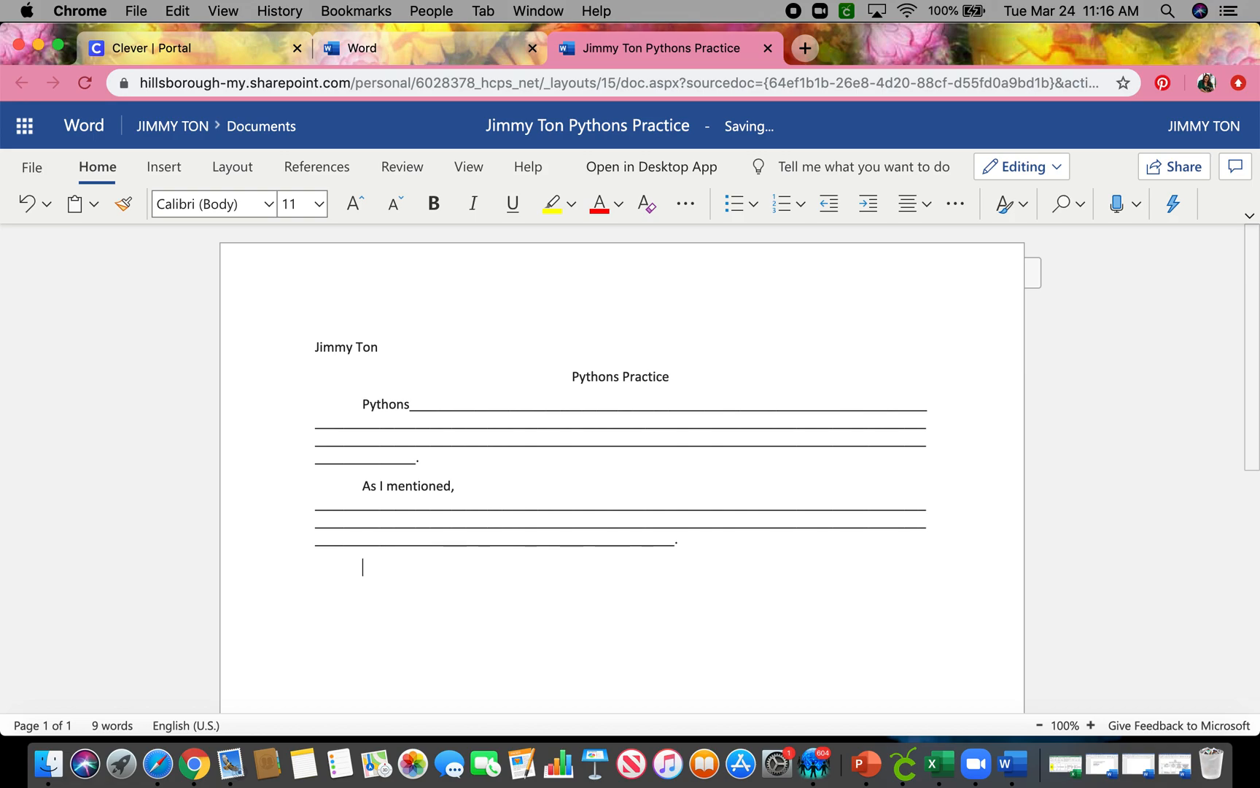
- Write a third paragraph 'As I stated,' with a row of underscores, fixing an accidental break
type("A")
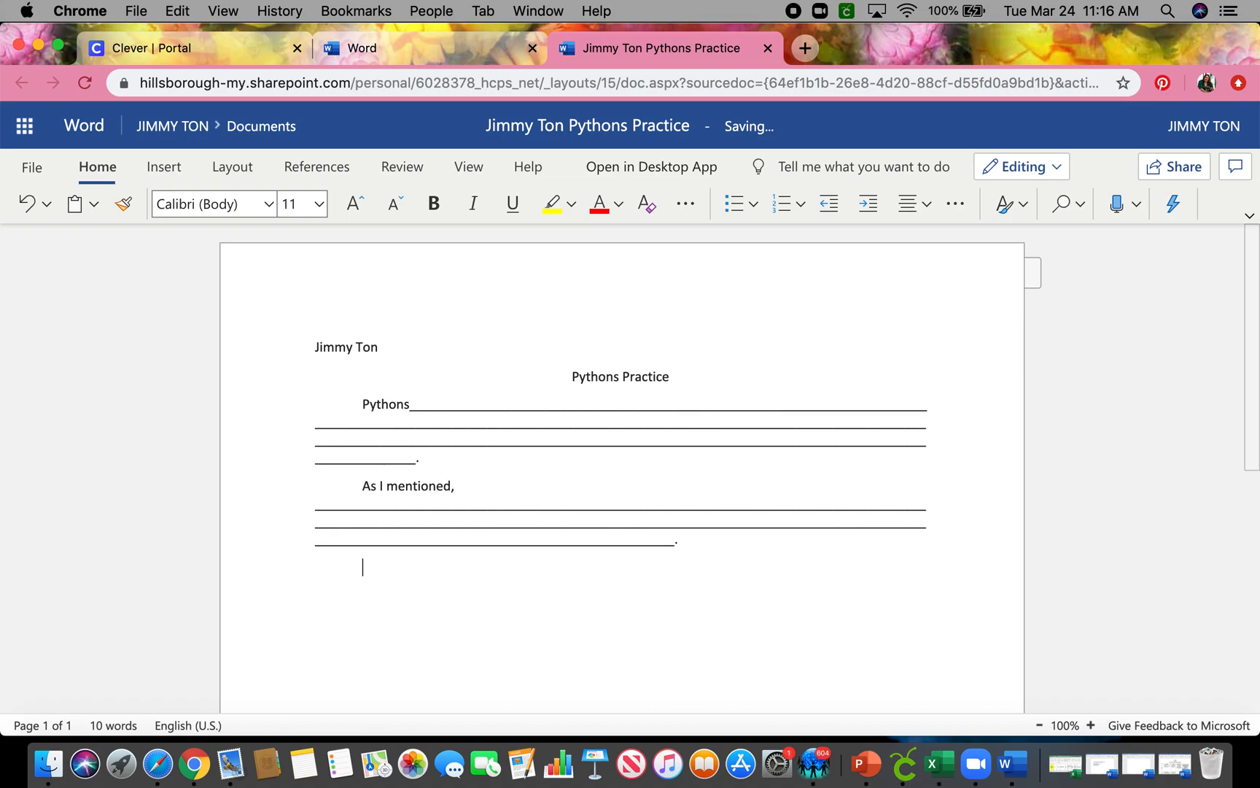
type("As I")
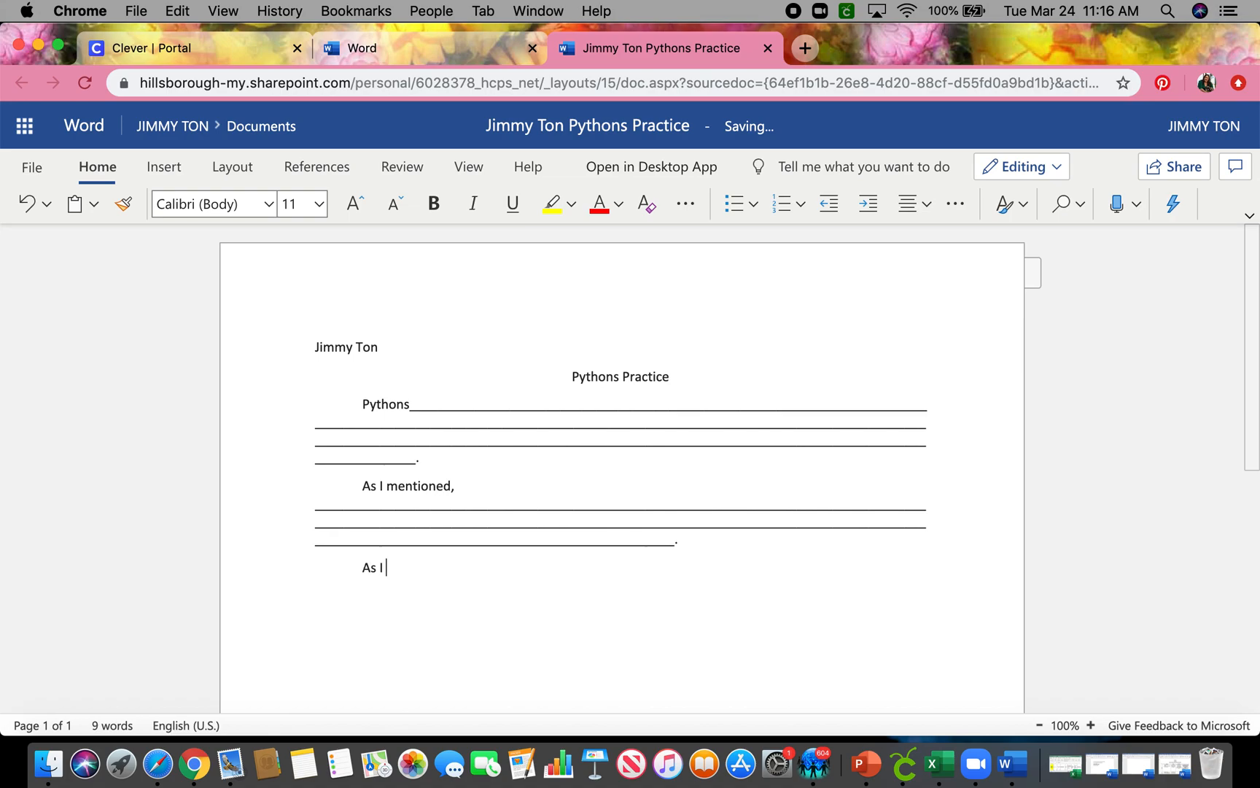
type("state")
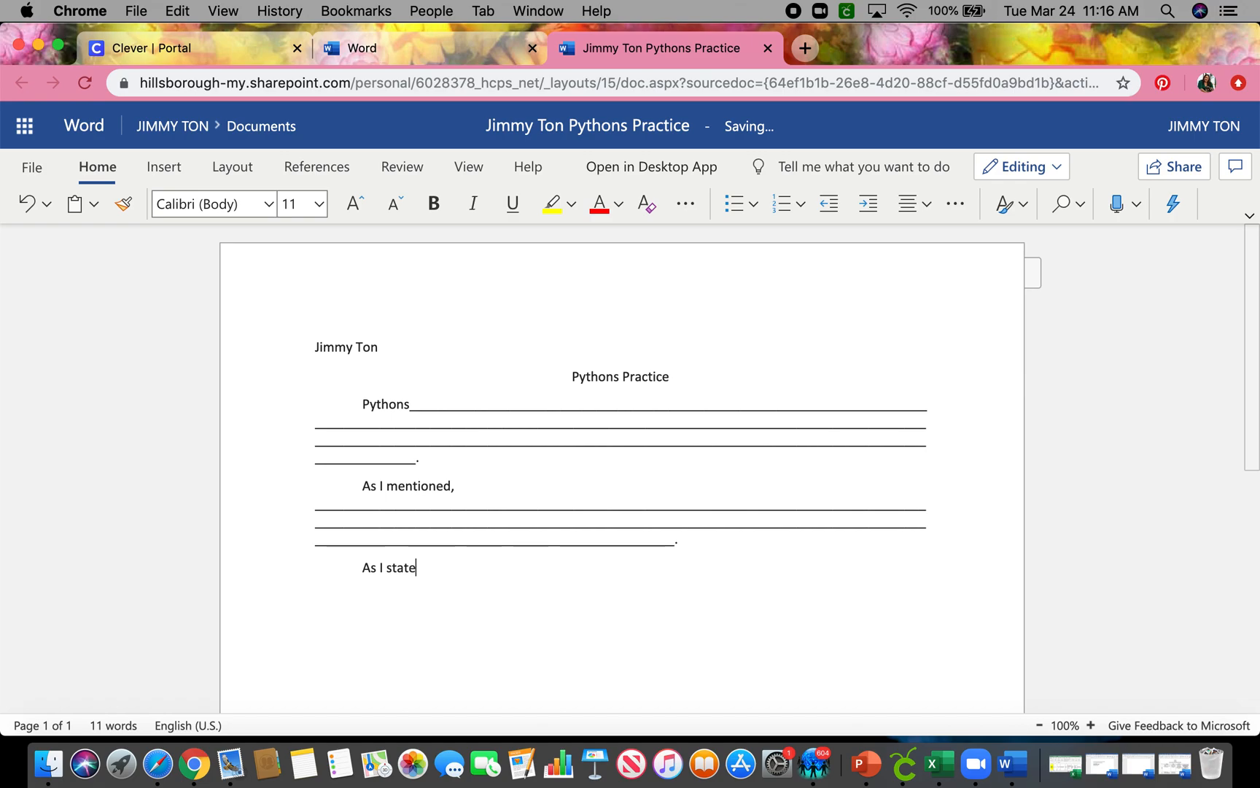
type("d,")
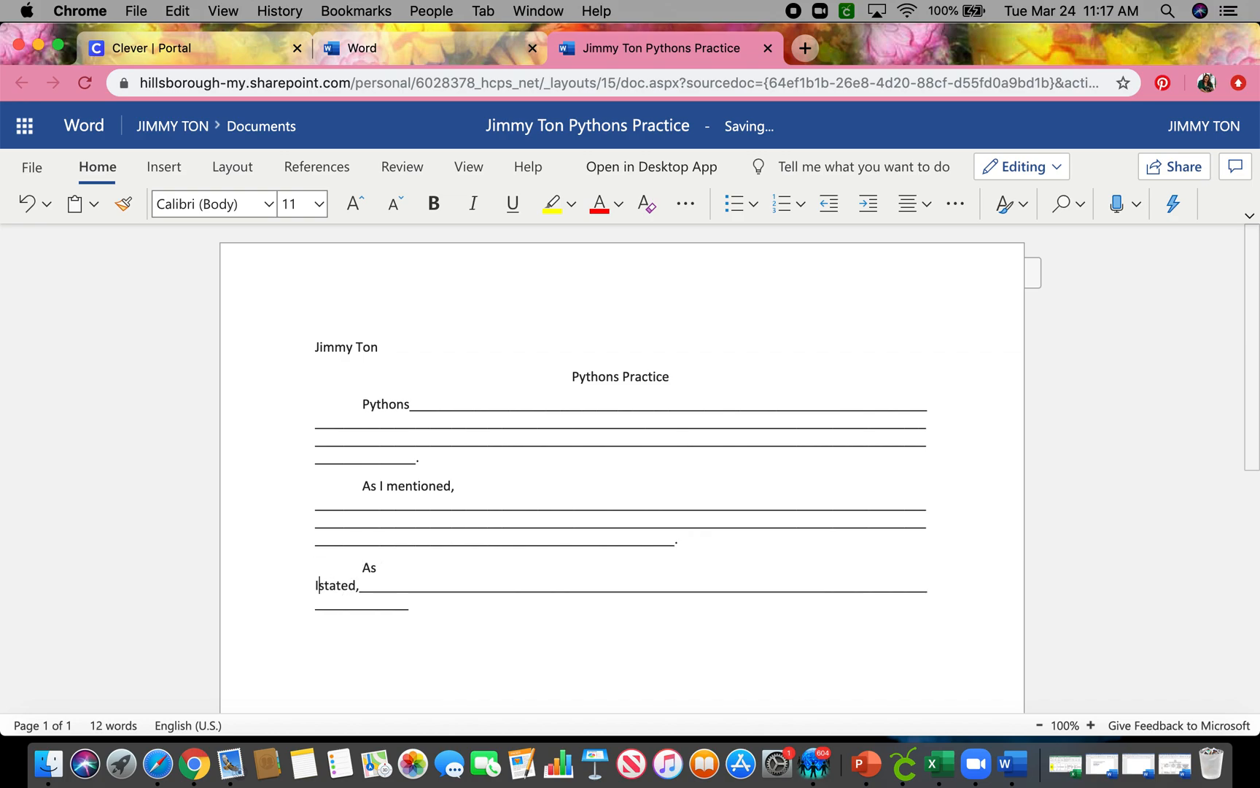
key("backspace")
type(" I state")
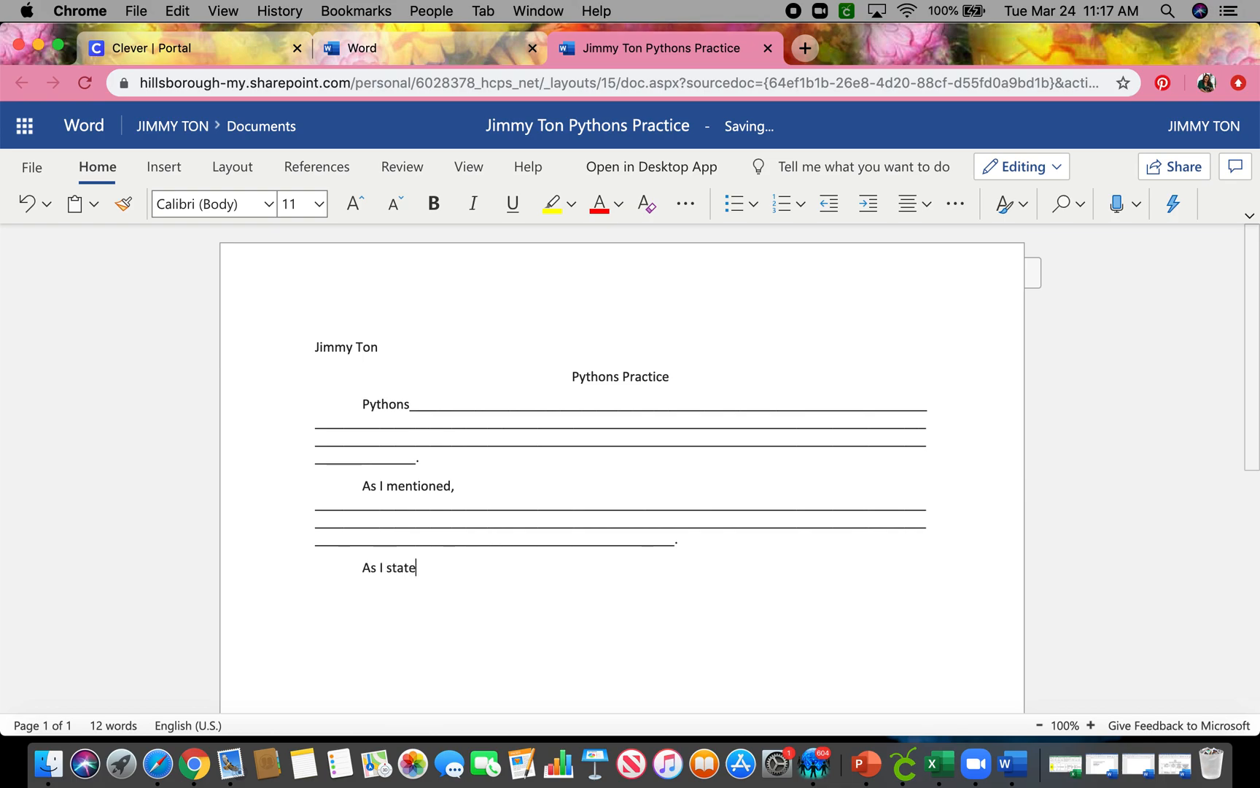
type("d,")
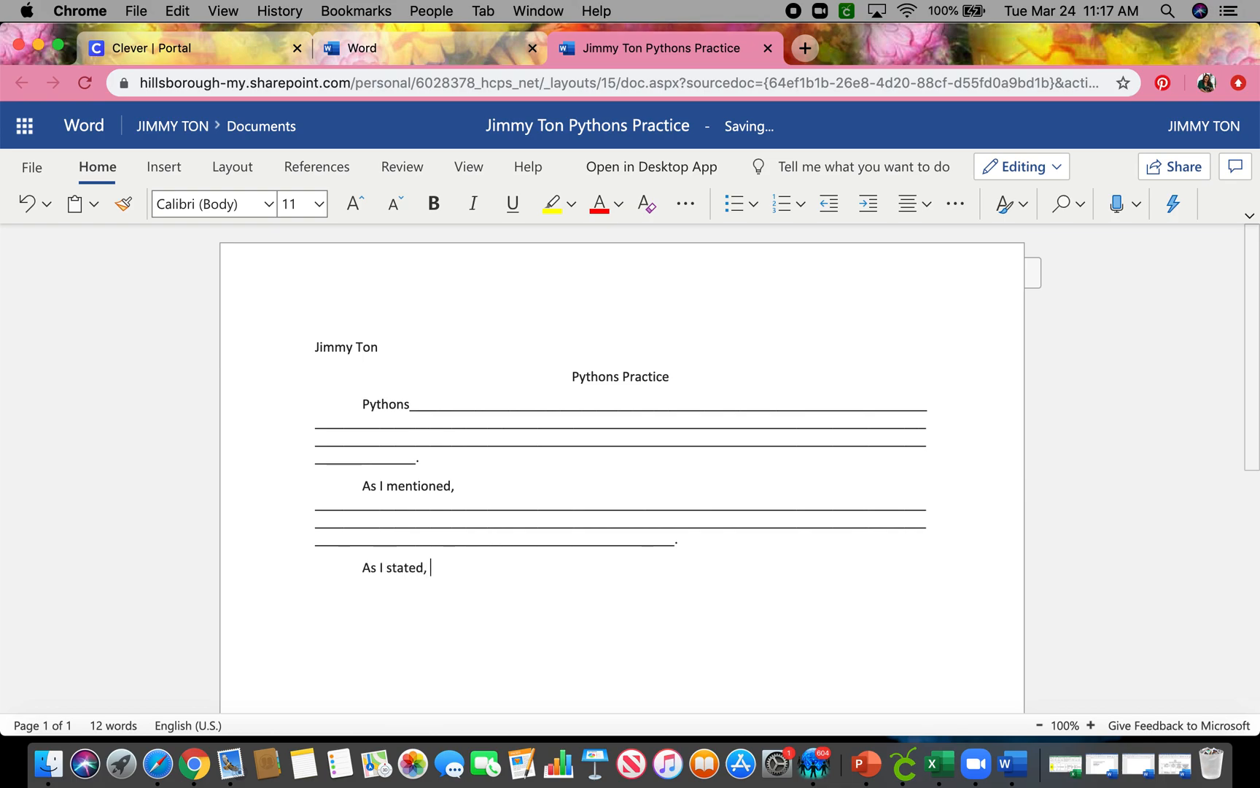
type("_________________")
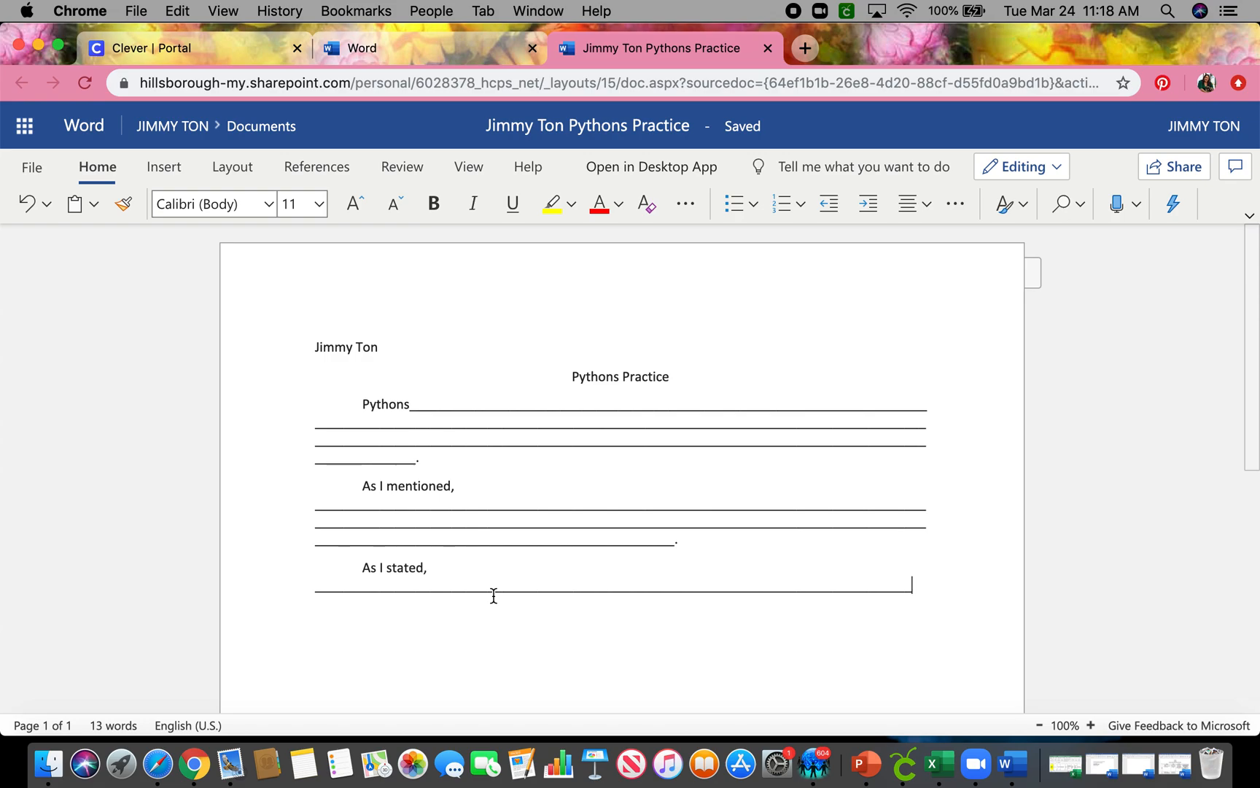
mouse_move(1175, 166)
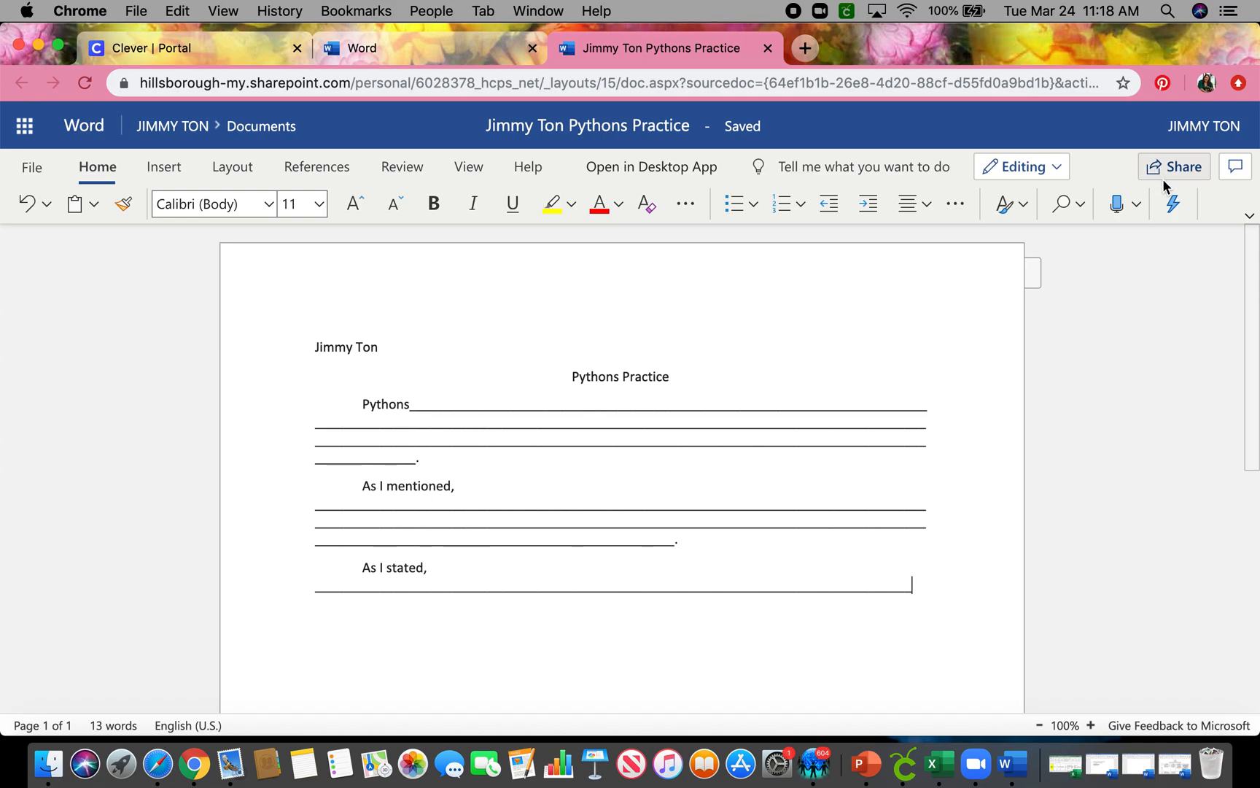
left_click(1173, 166)
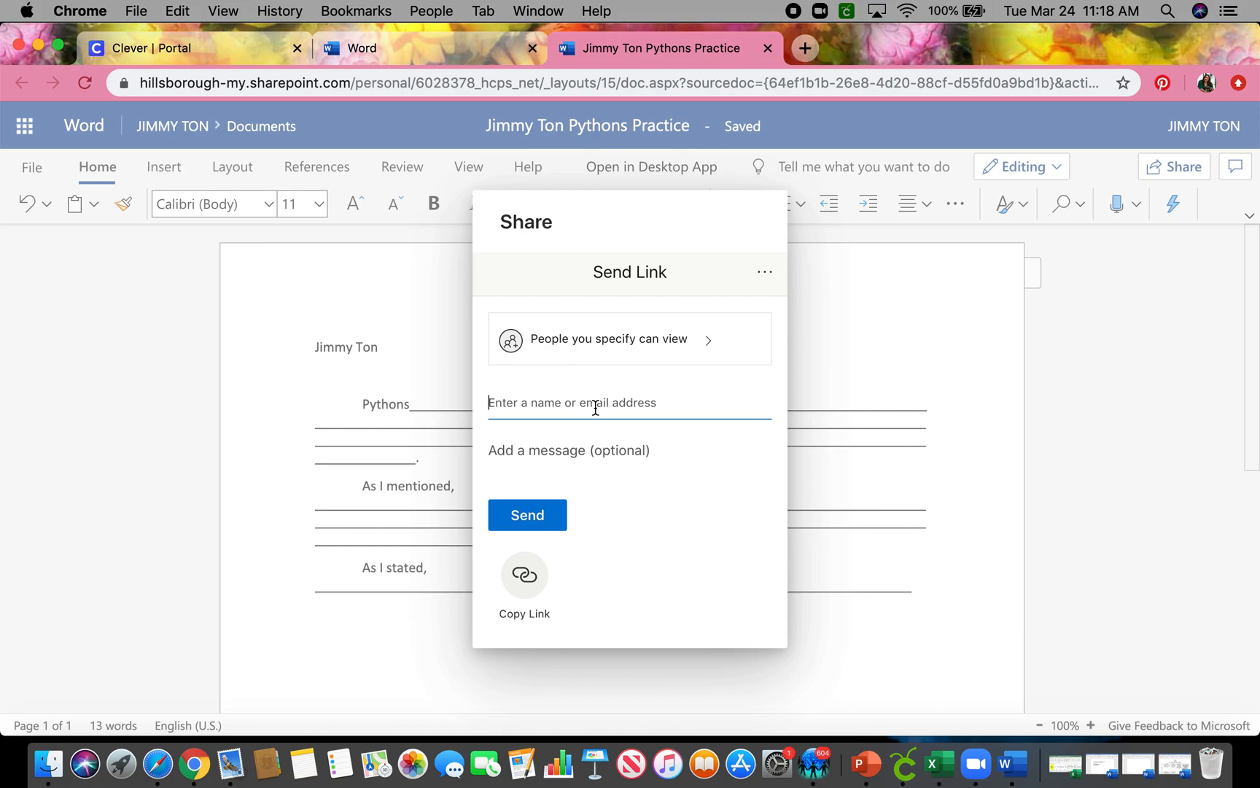
- Address the share link to 'Nicole', pick her from the suggestions, and send it
type("Nicole l")
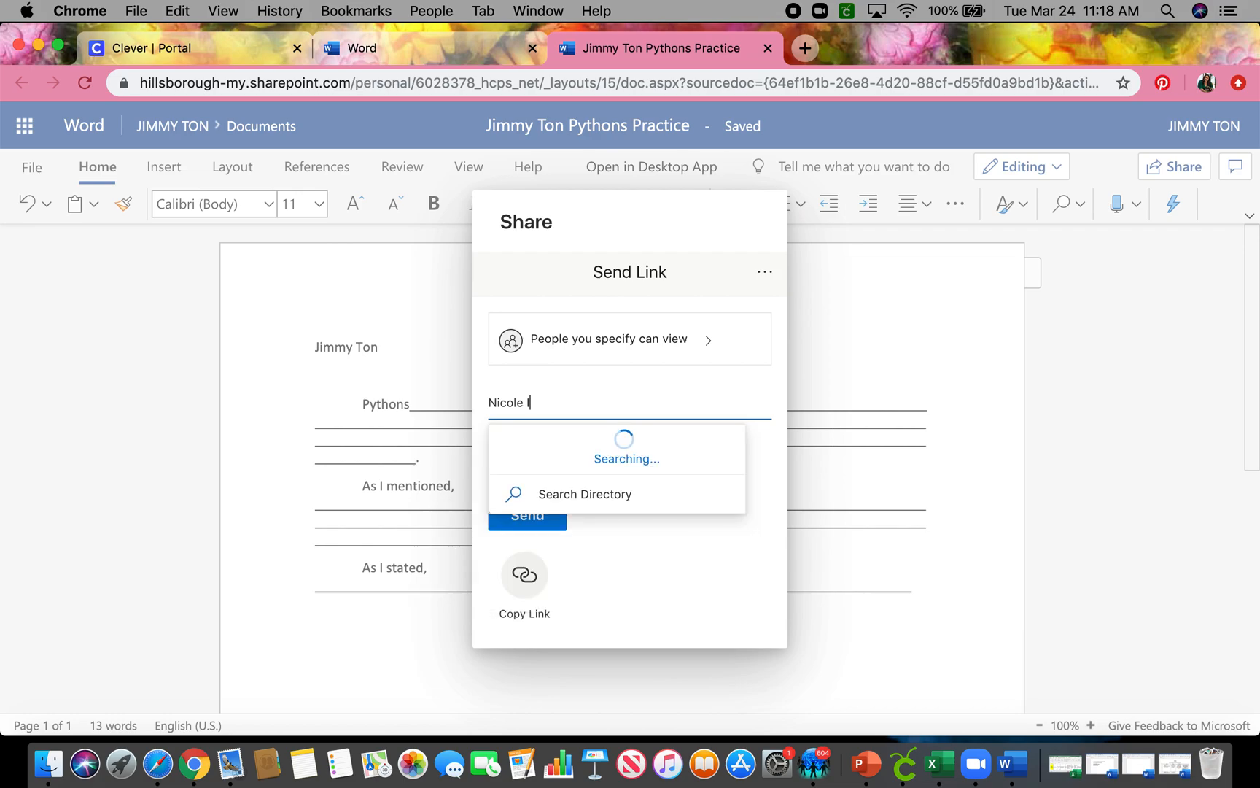
type("zq")
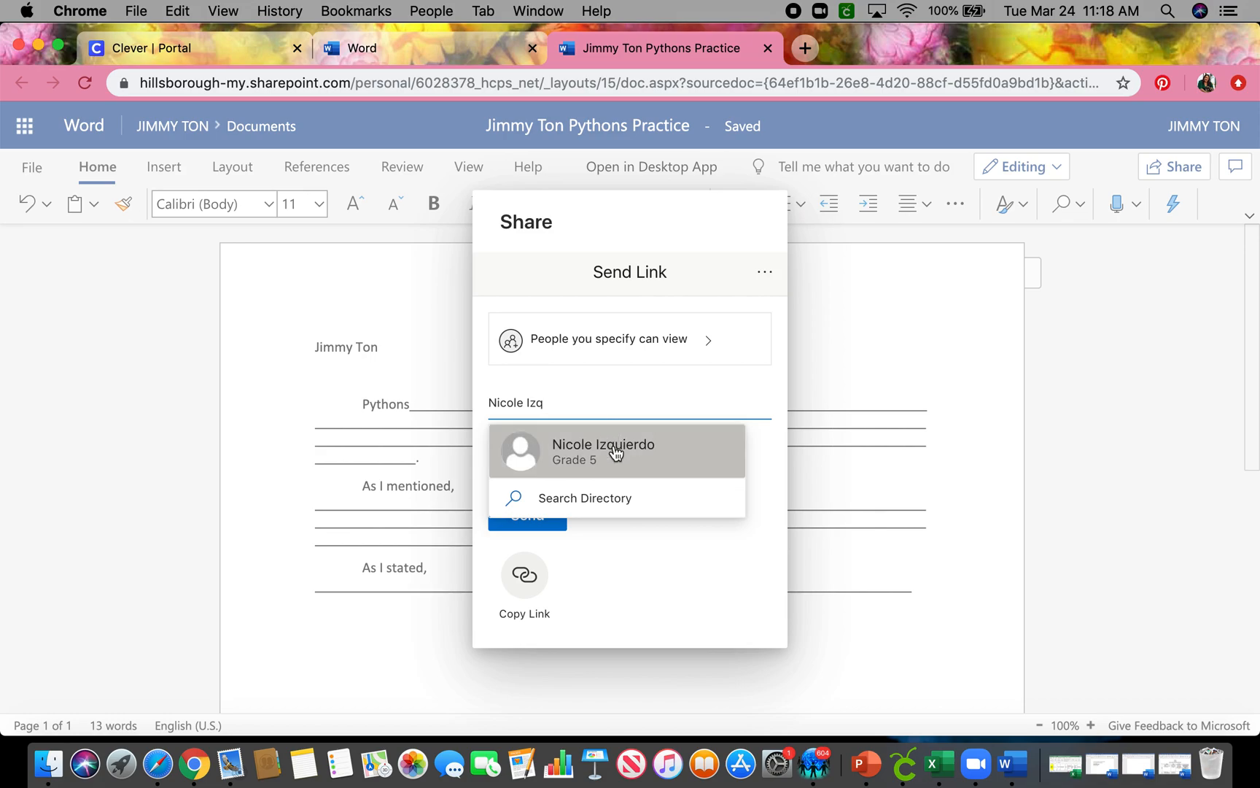
mouse_move(575, 451)
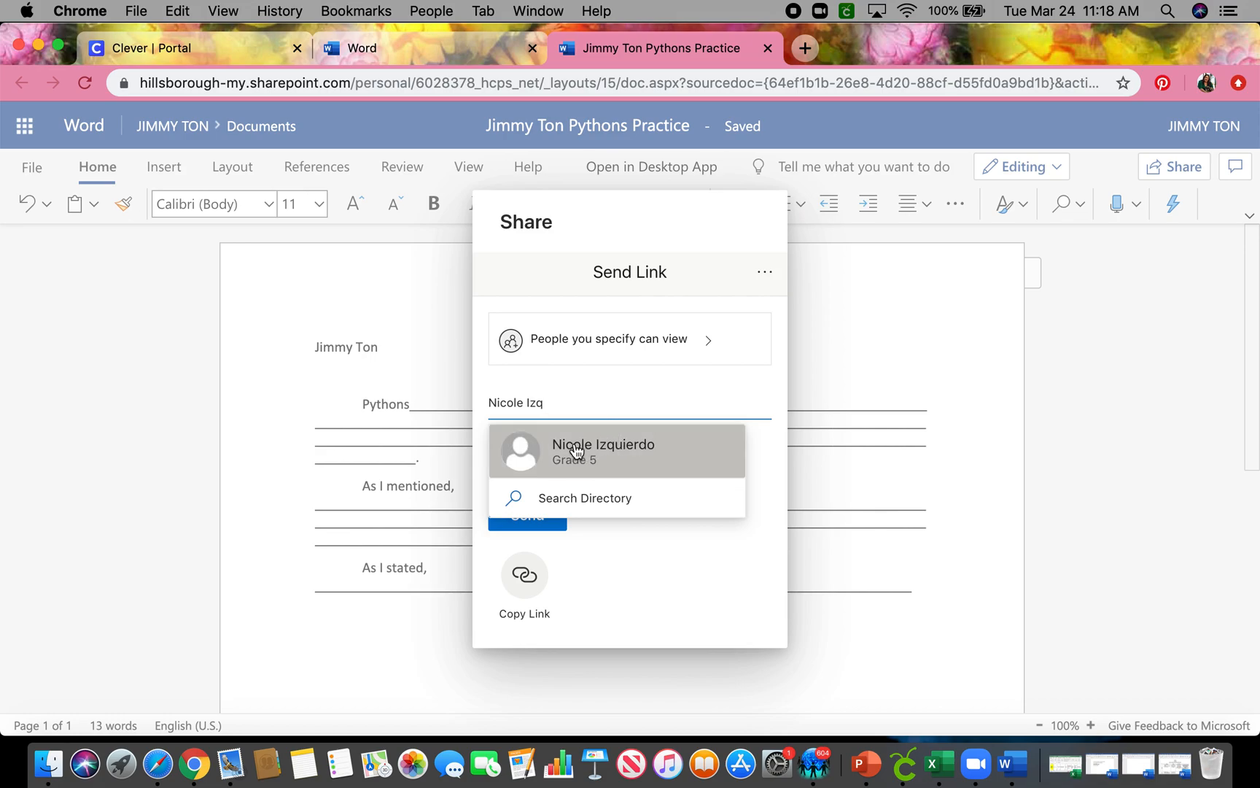
mouse_move(593, 455)
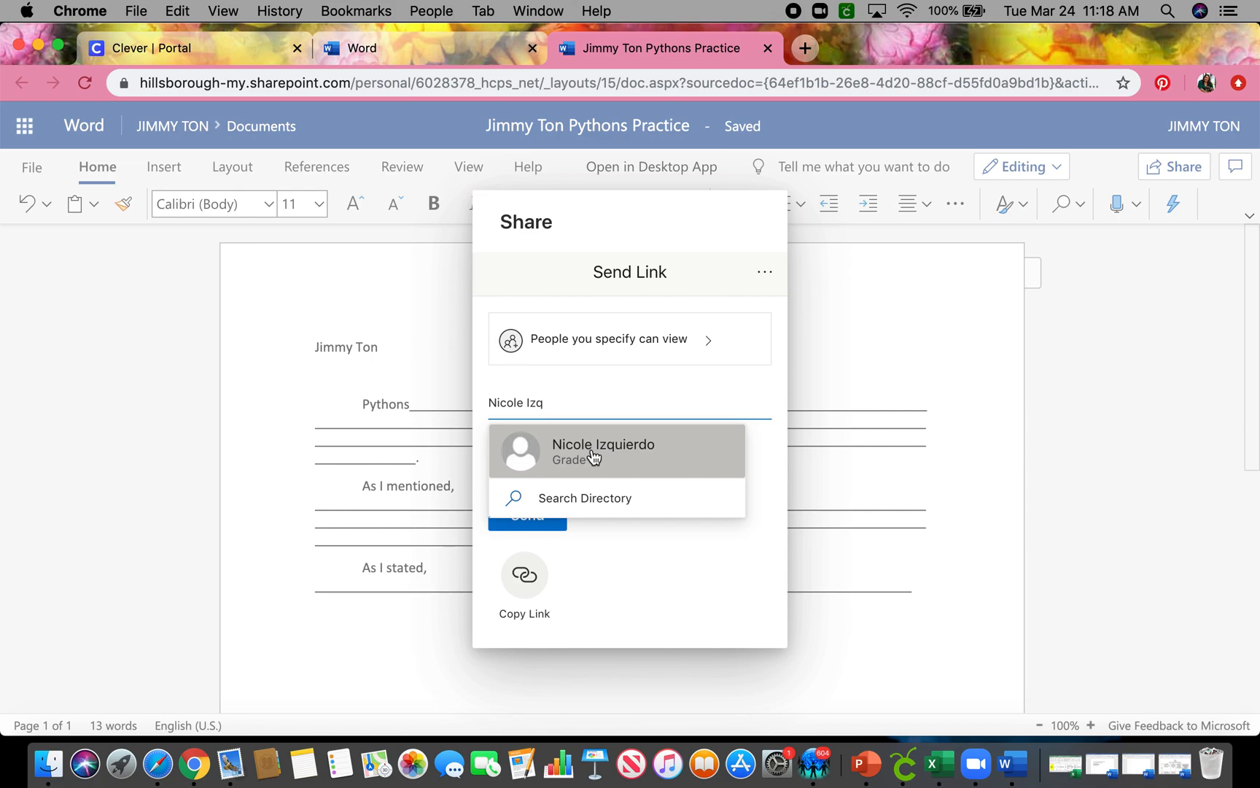
left_click(602, 452)
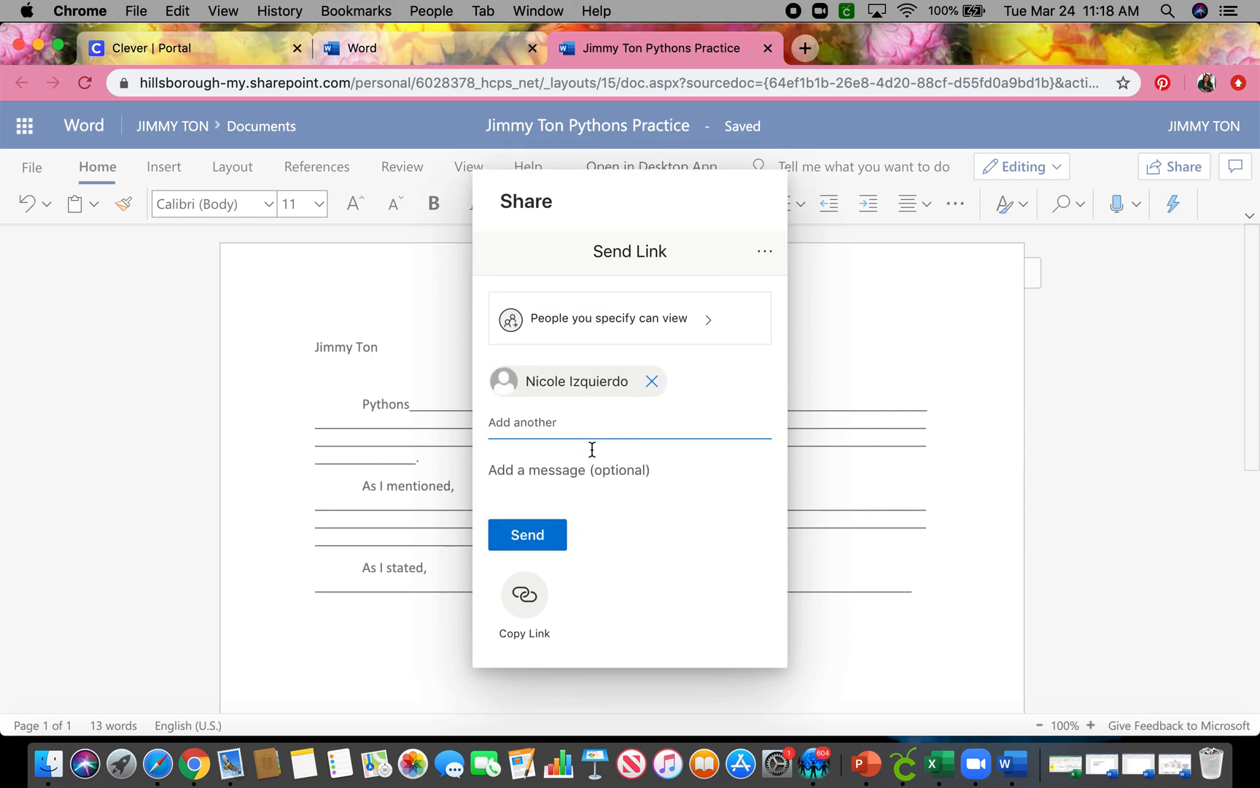
mouse_move(576, 458)
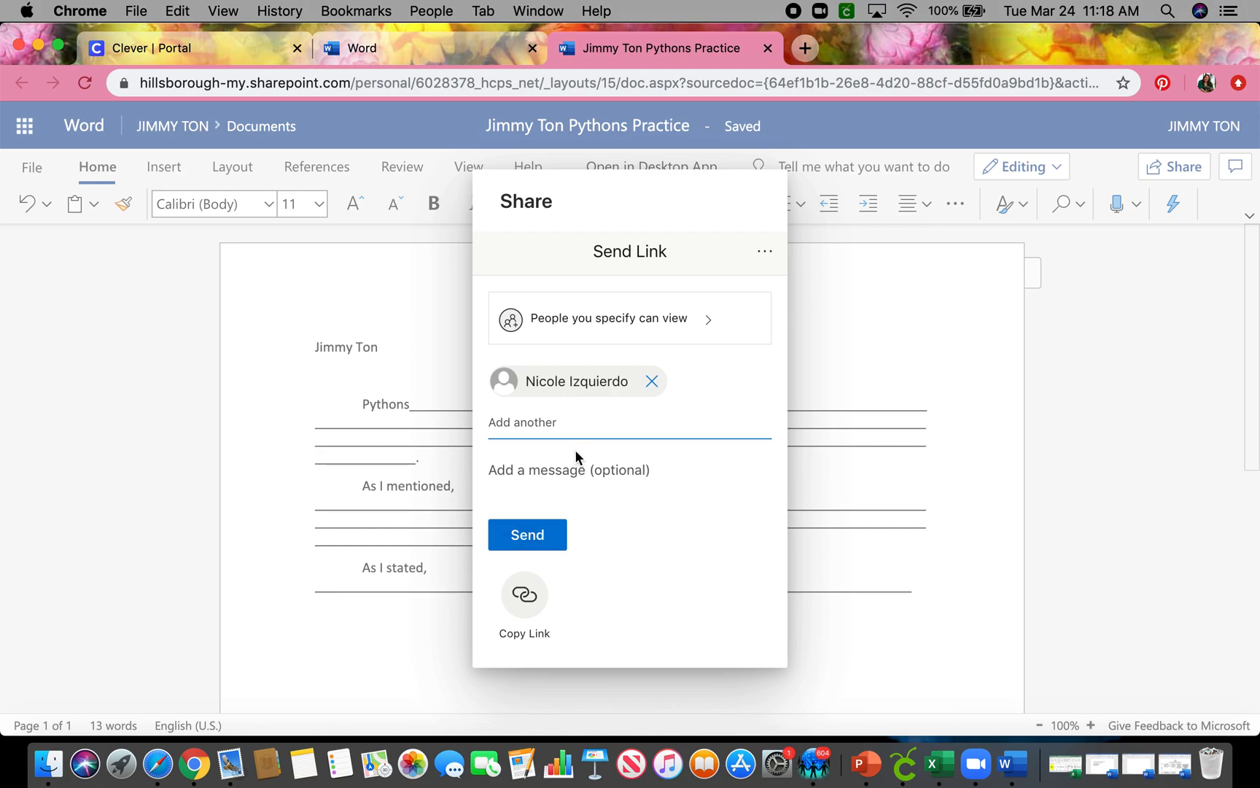
mouse_move(550, 470)
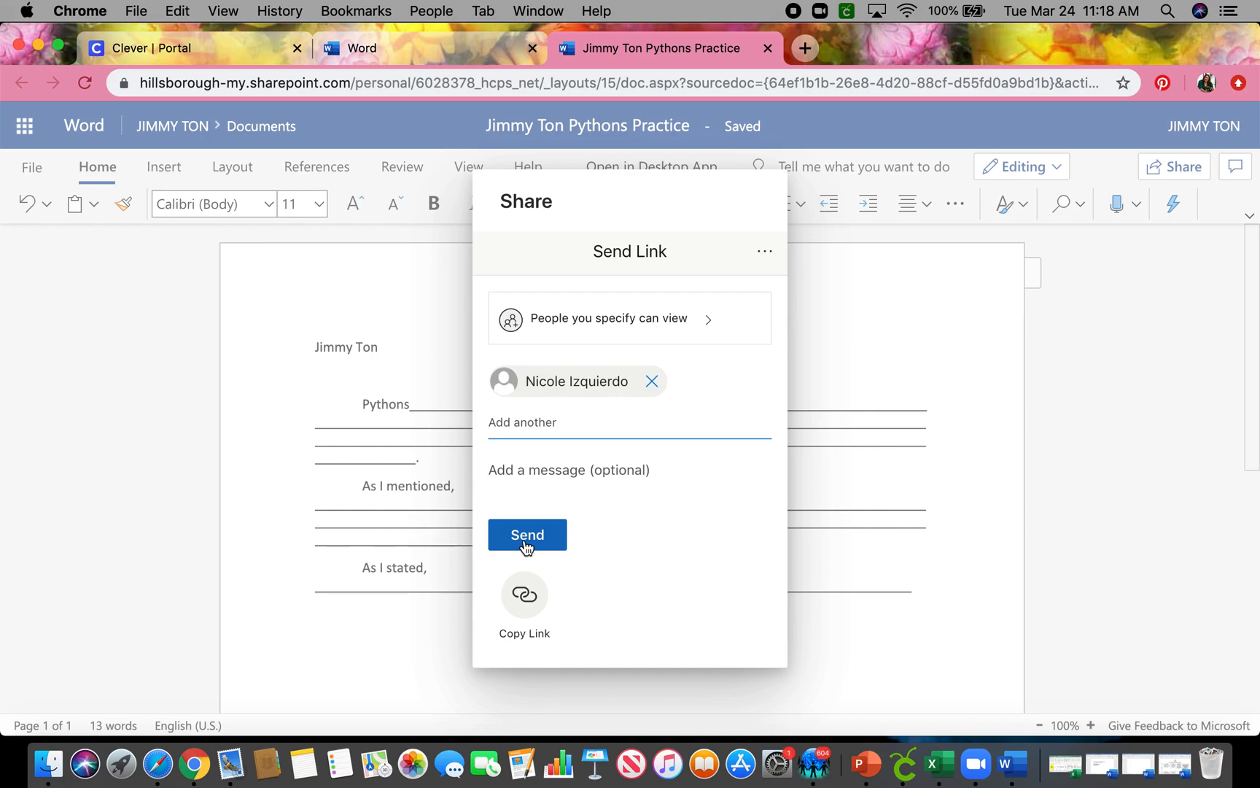
left_click(527, 534)
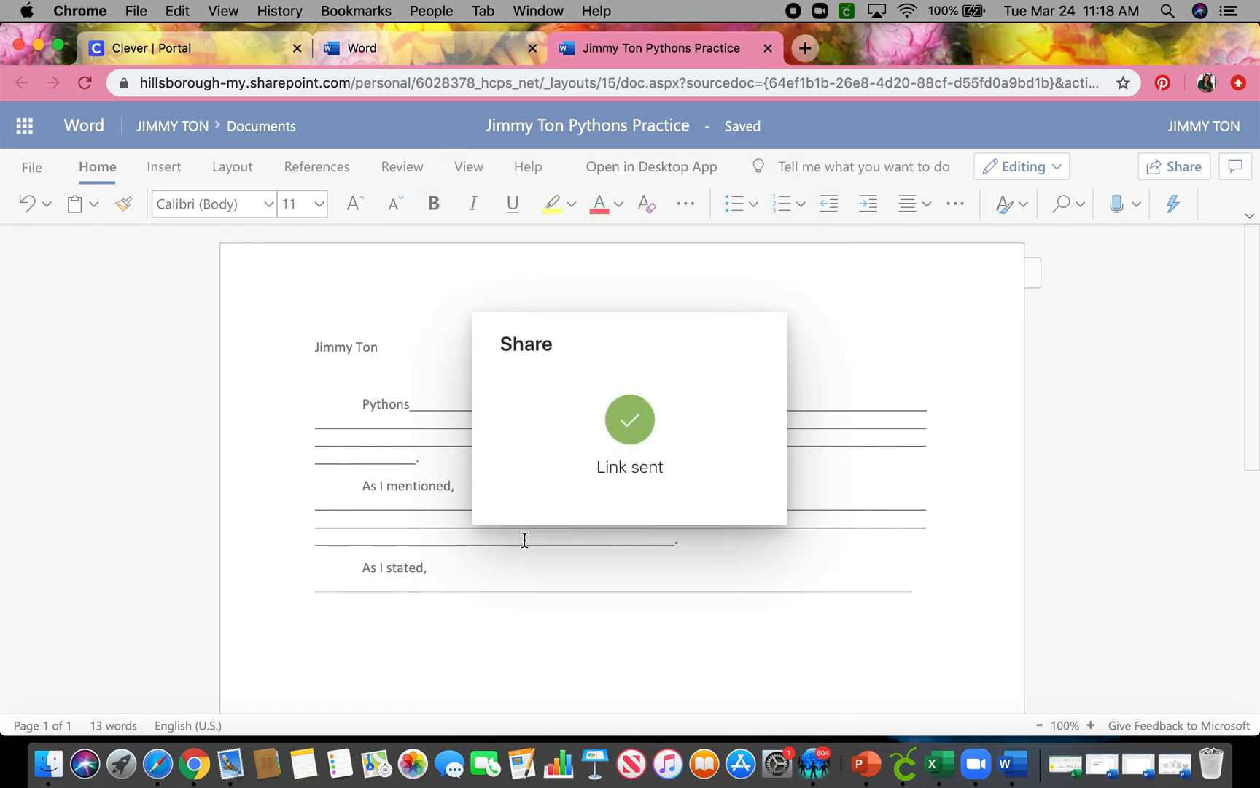